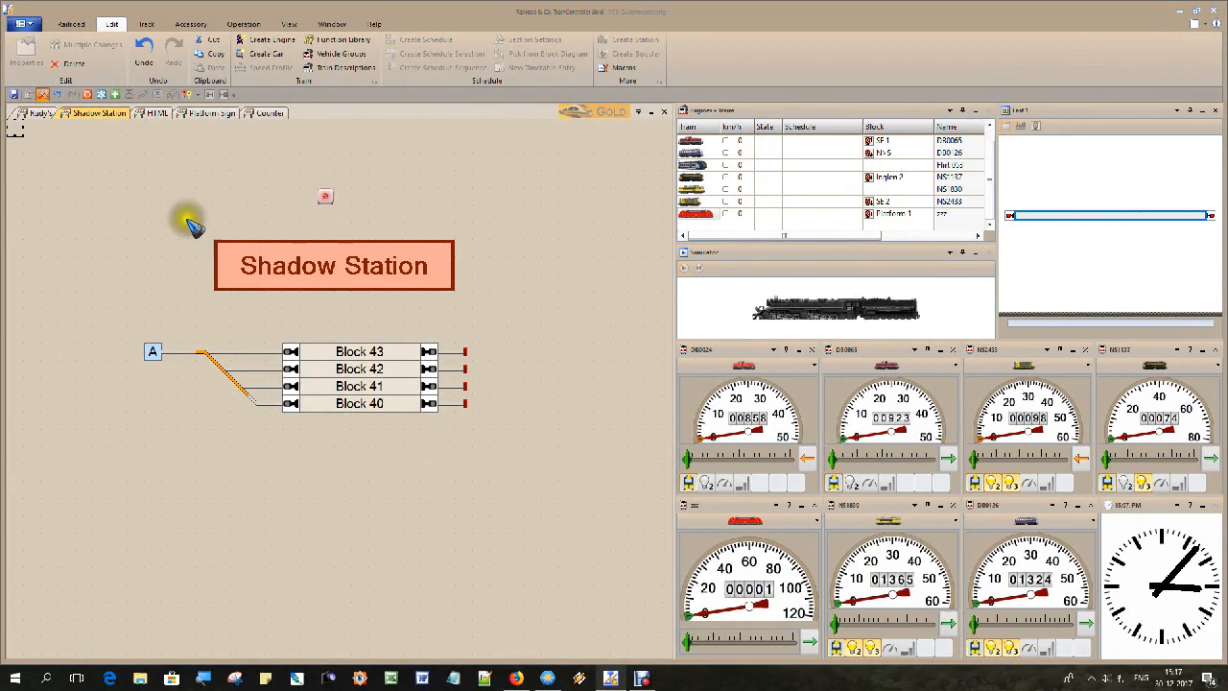
mouse_move(331, 307)
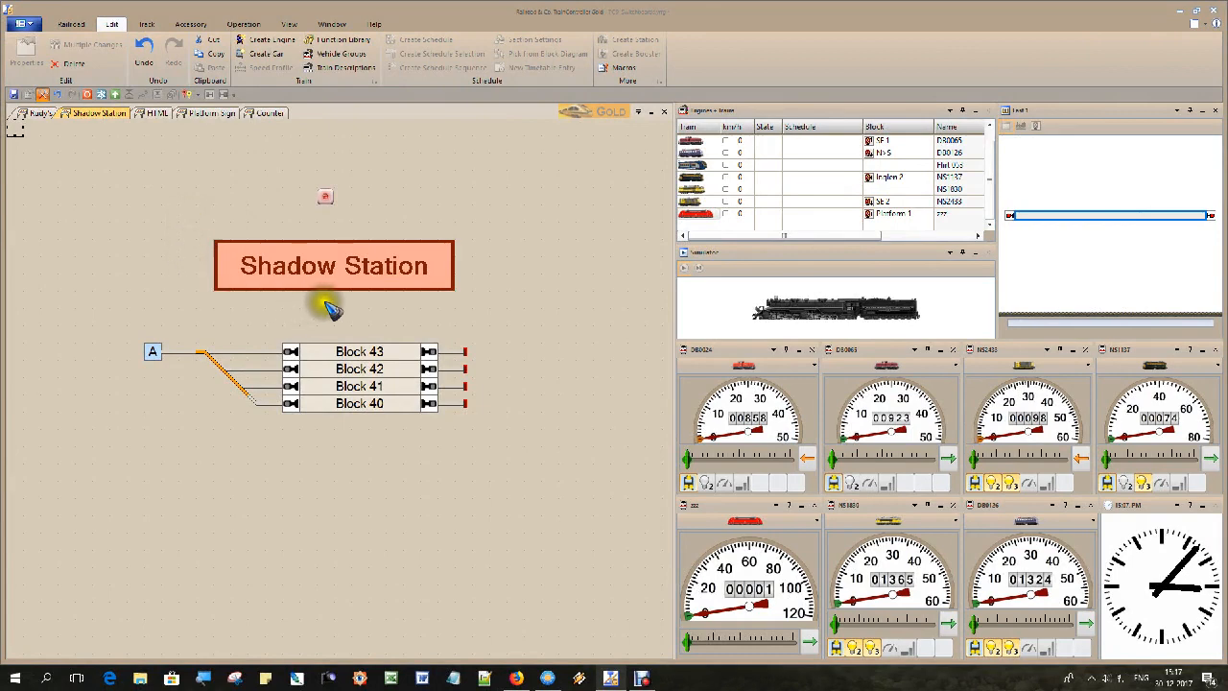
mouse_move(207, 219)
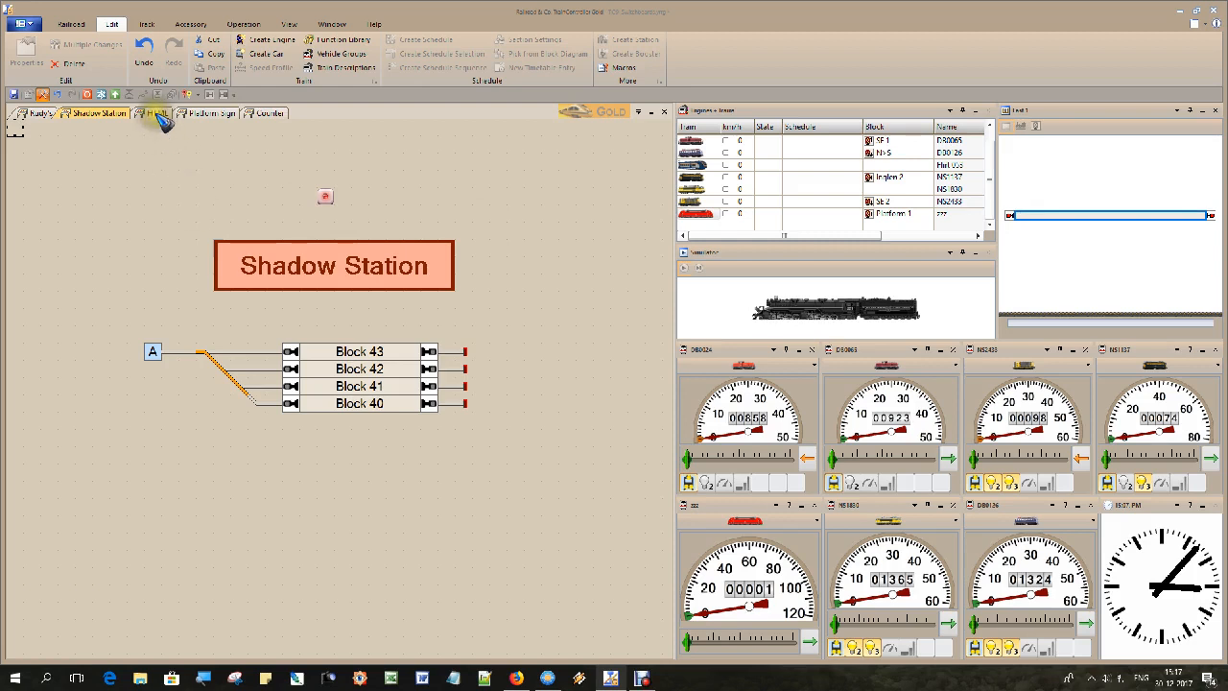
Show the HTML switchboard page holding the LARGE, Medium and small text labels.
left_click(154, 114)
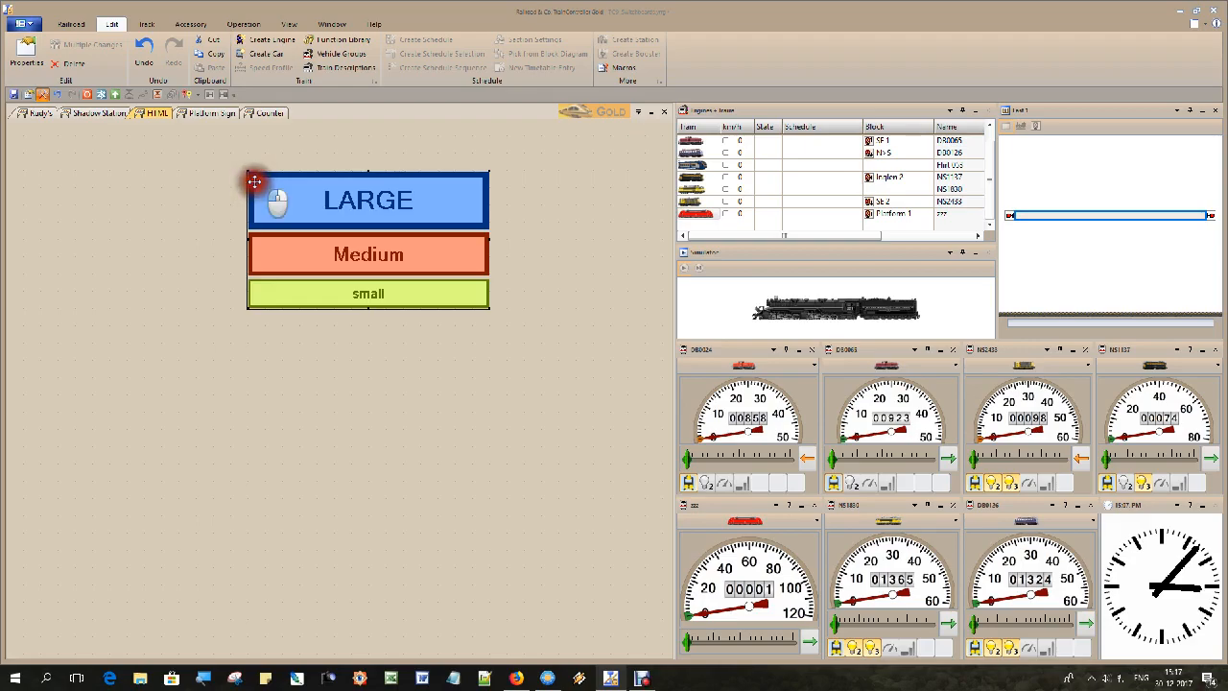
Open the LARGE text element's properties and focus its HTML source text.
double_click(367, 199)
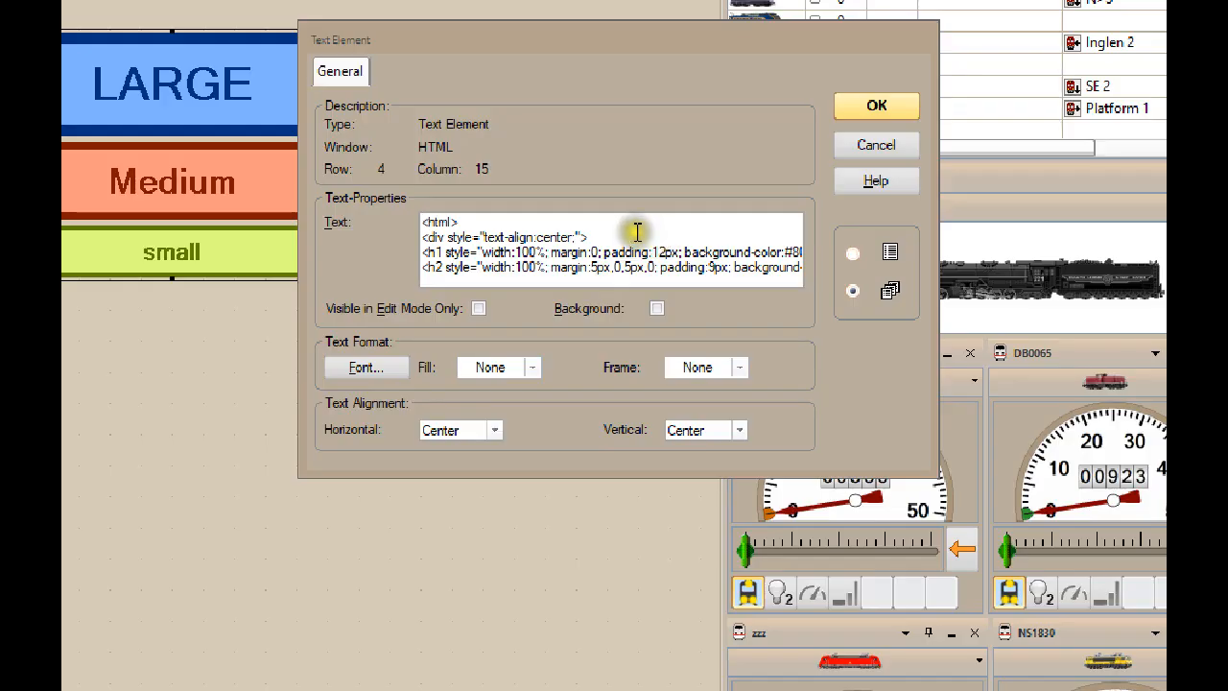
left_click(466, 221)
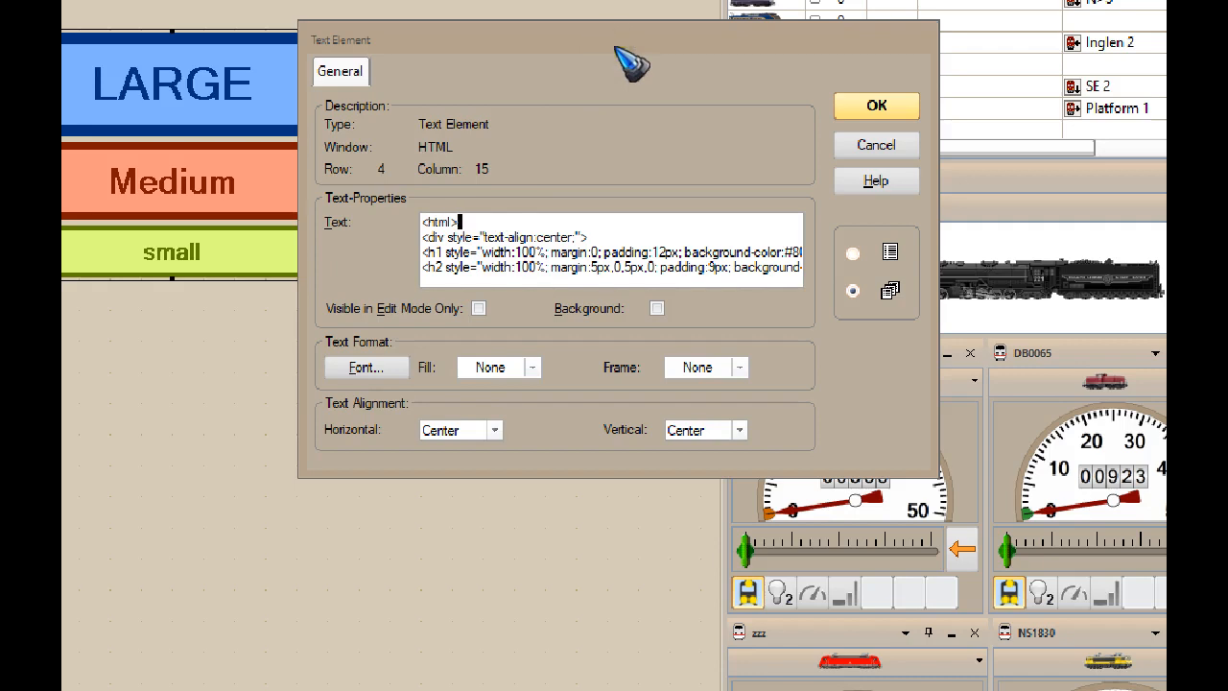
mouse_move(676, 91)
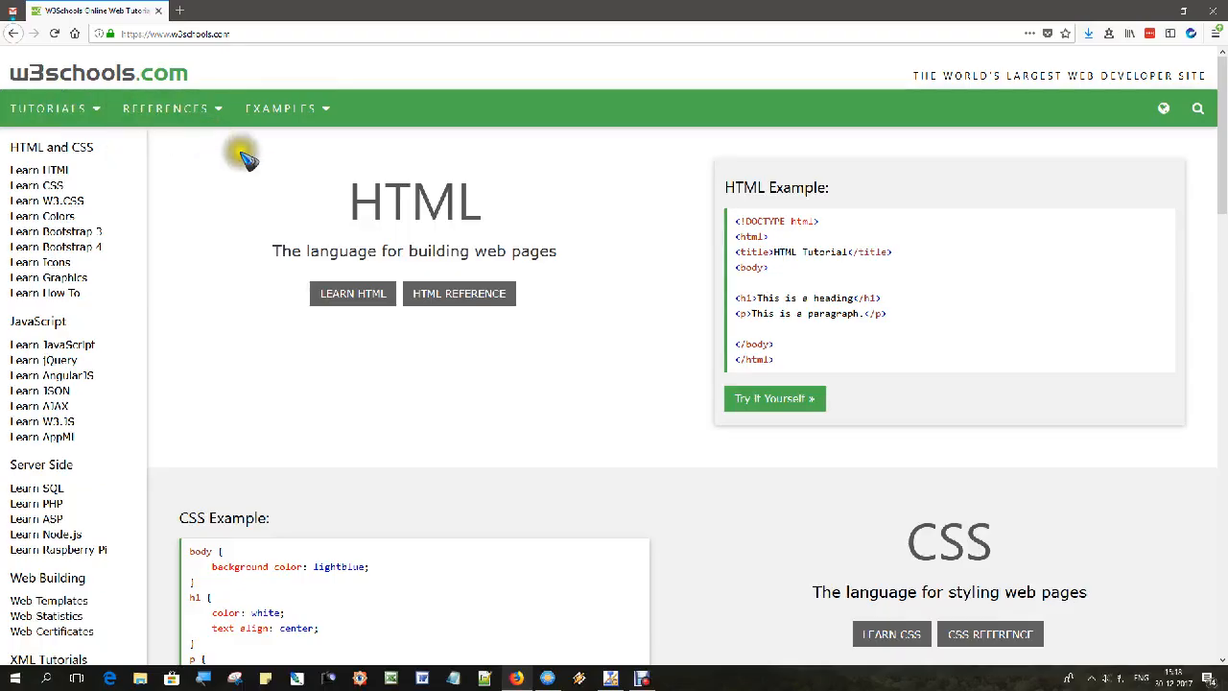
mouse_move(192, 345)
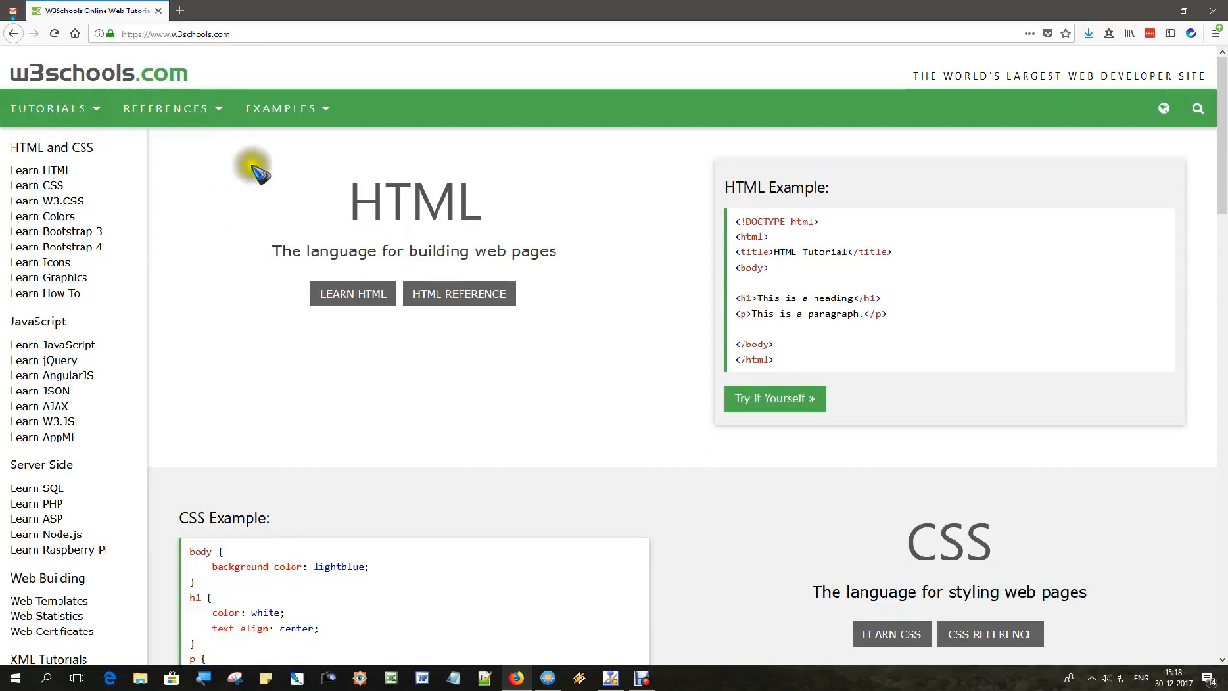
mouse_move(600, 182)
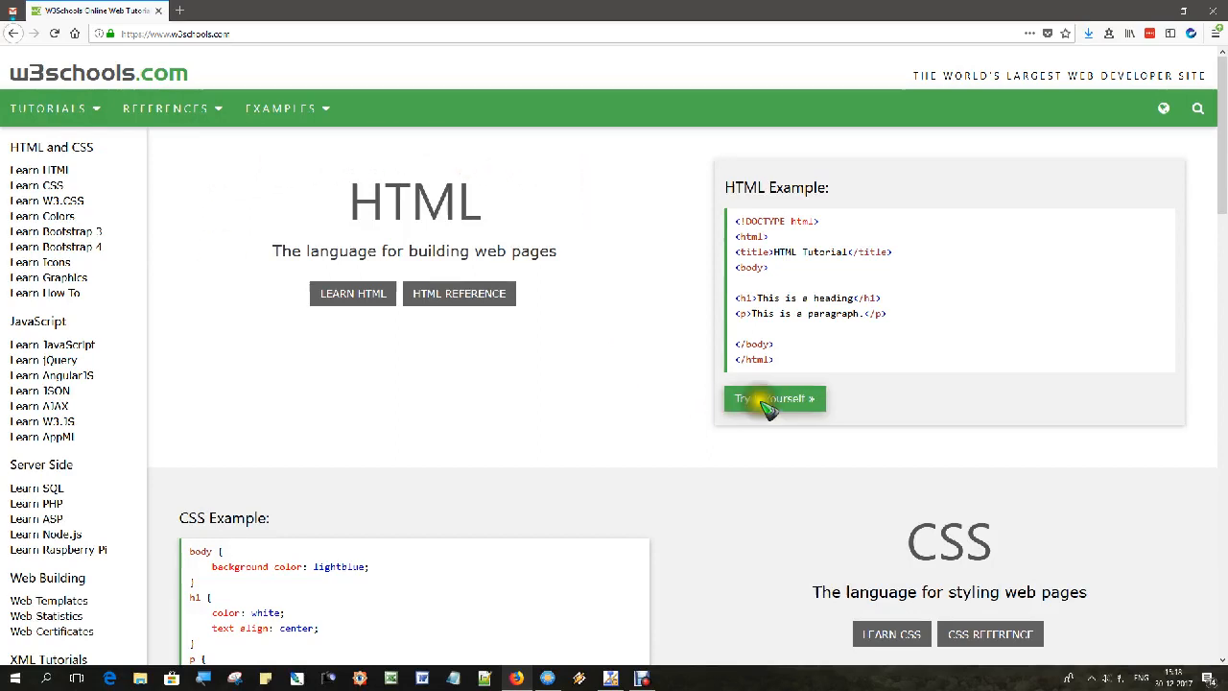
Launch Try It Yourself for the W3Schools HTML Example.
left_click(774, 398)
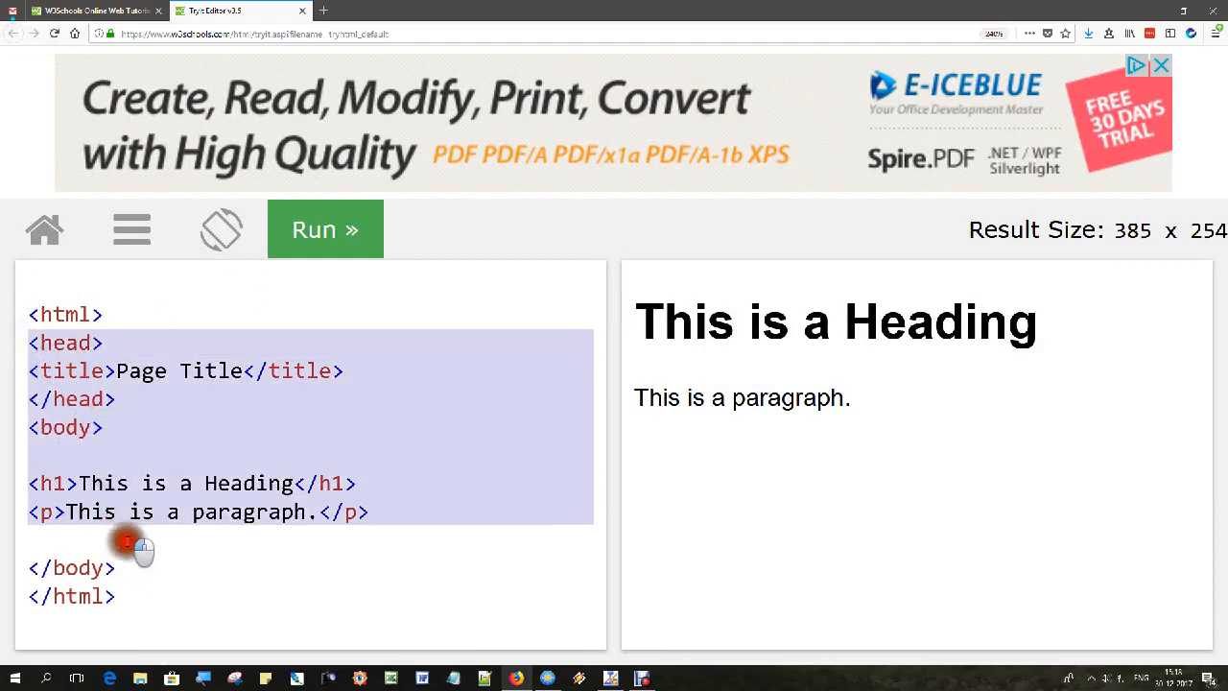
Replace the example code with Test, HTML, Traincontroller lines inside html tags and run it.
key("Delete")
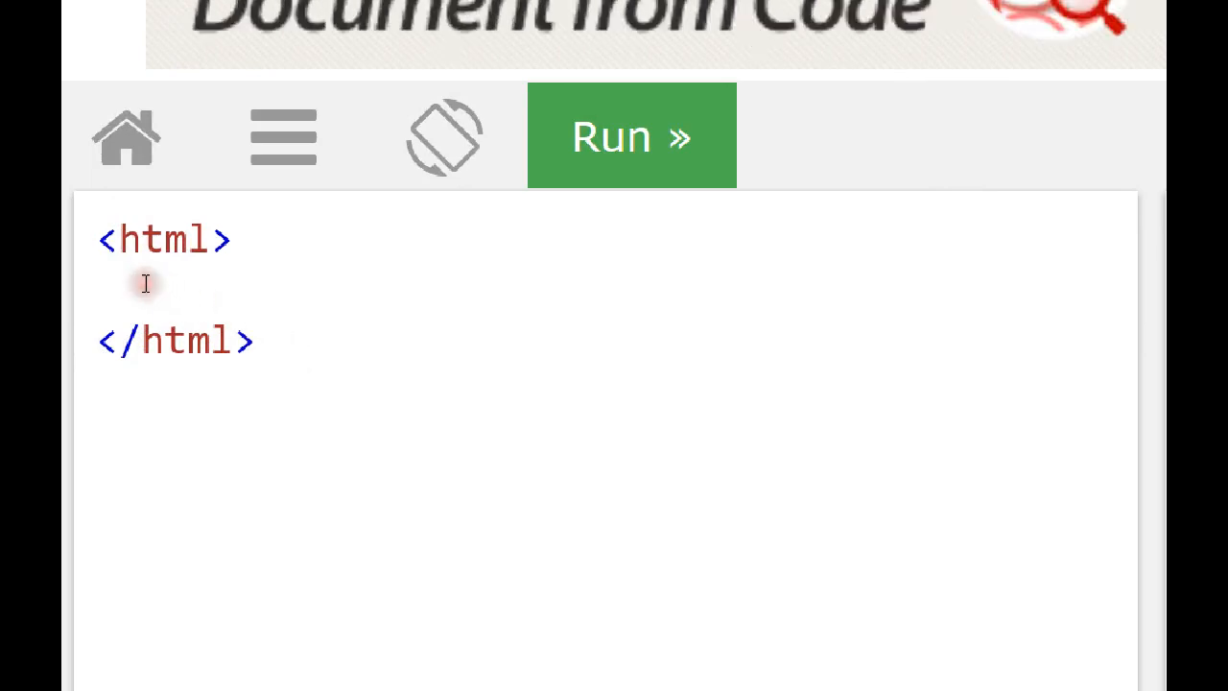
left_click(143, 286)
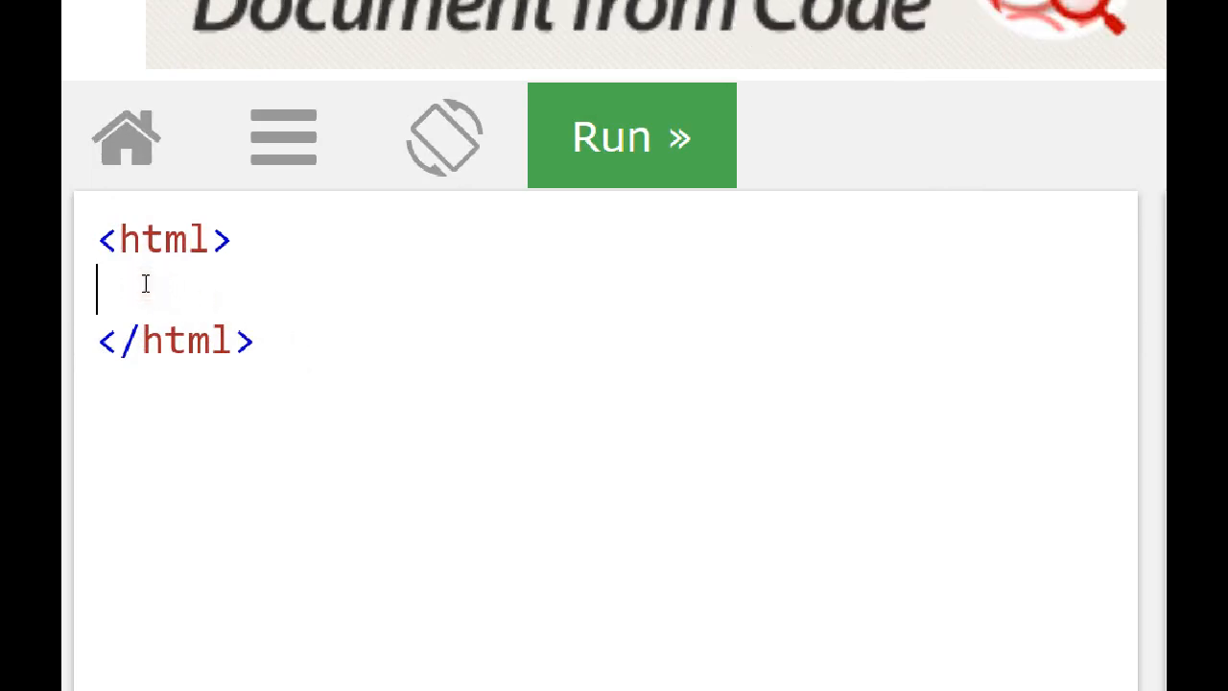
left_click(630, 135)
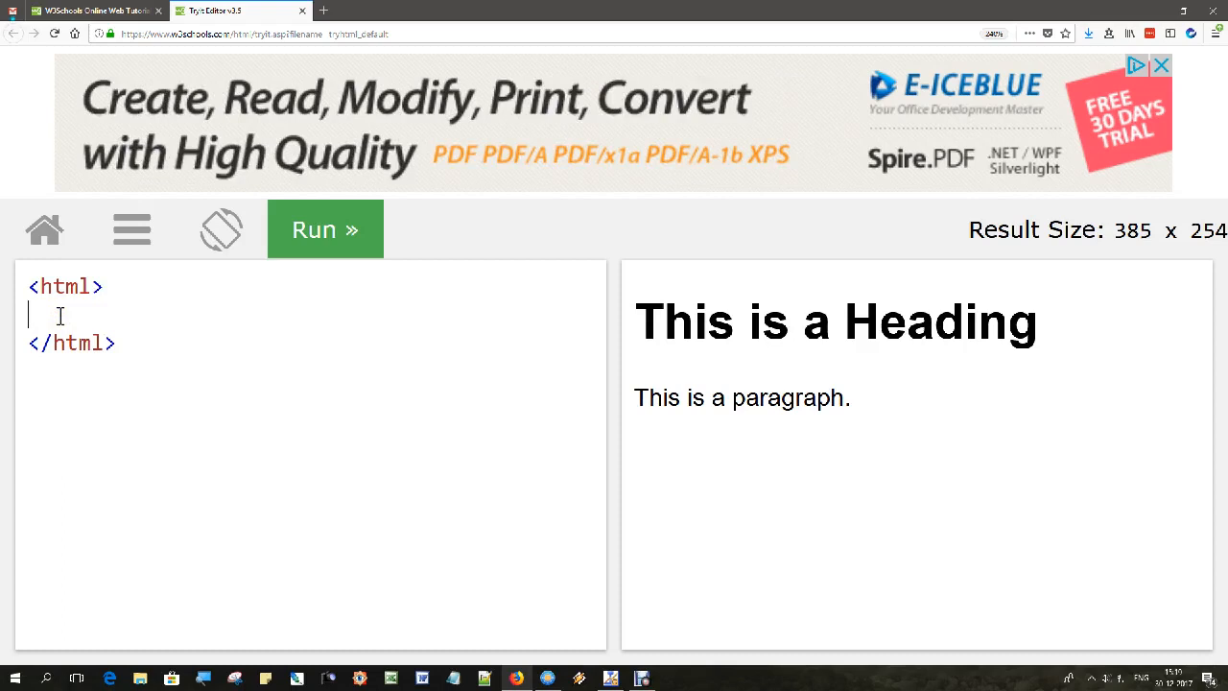
type("Test")
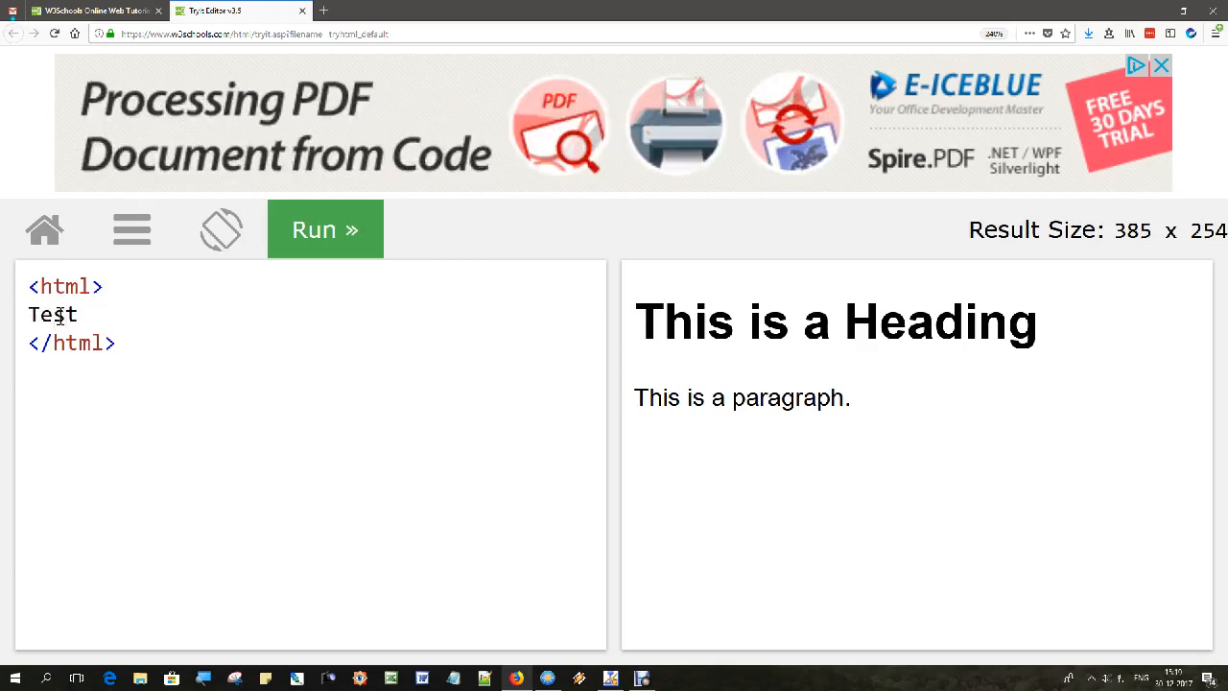
type("HTML")
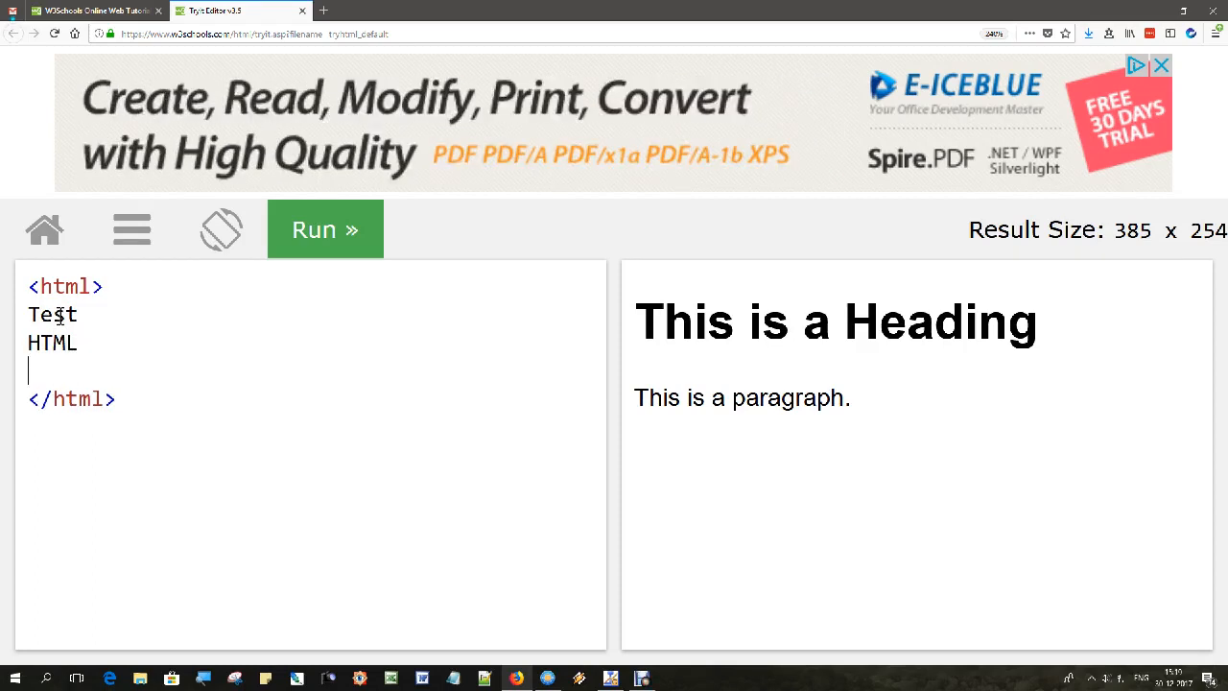
type("Trainco")
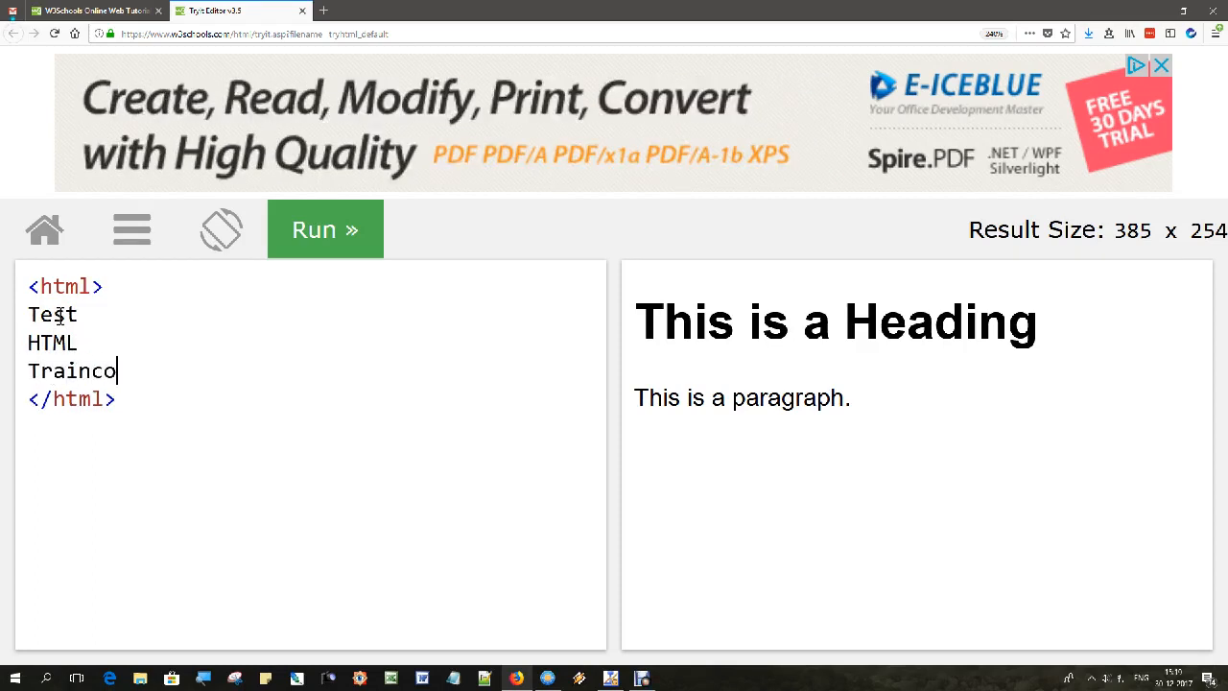
type("ntroller")
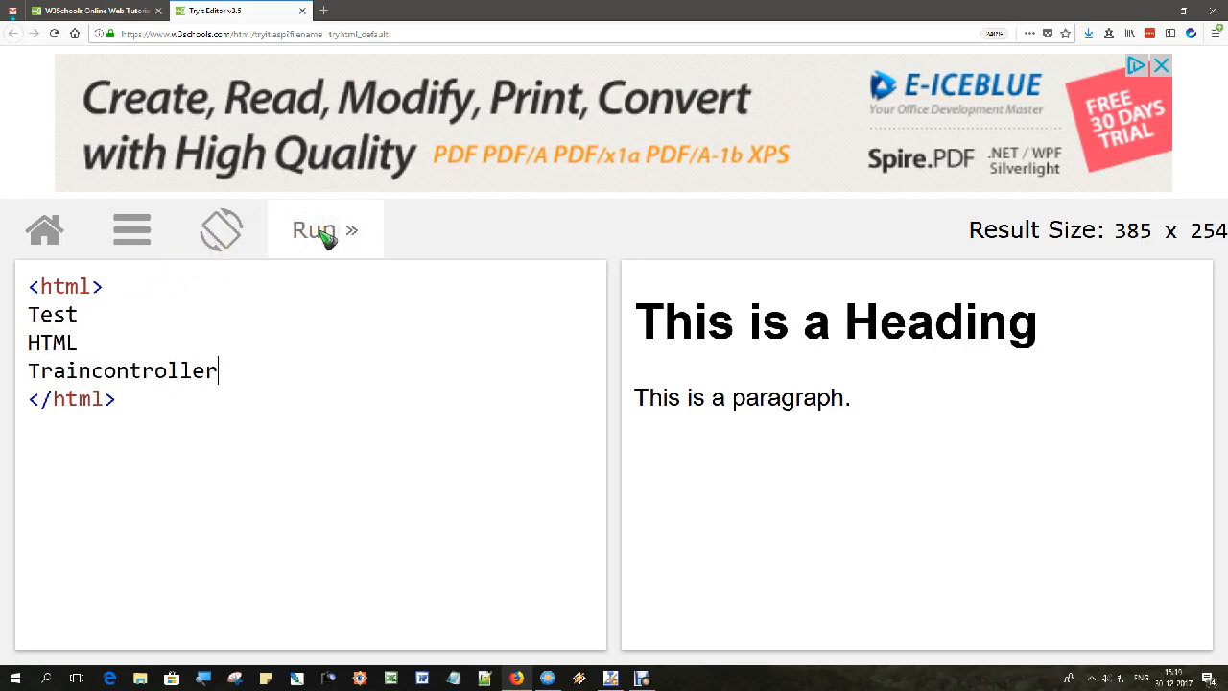
left_click(324, 230)
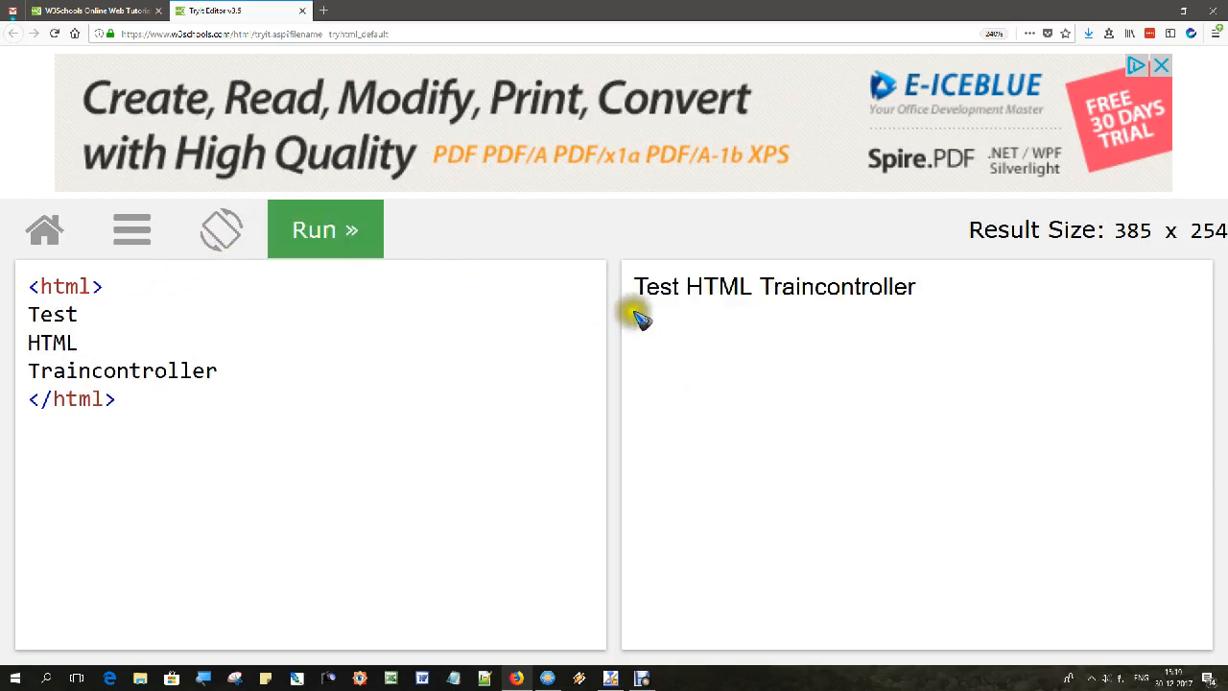
left_click(82, 313)
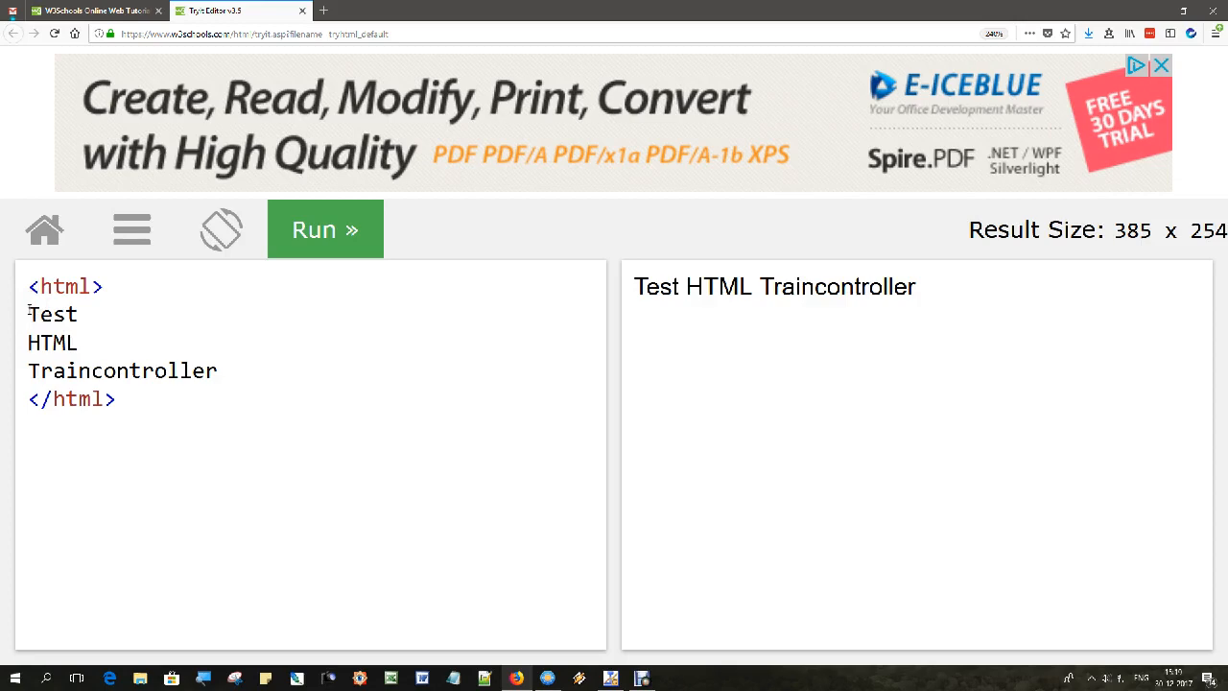
Wrap Test in h1, HTML in h3 and Traincontroller in p tags, then run.
type("<h1")
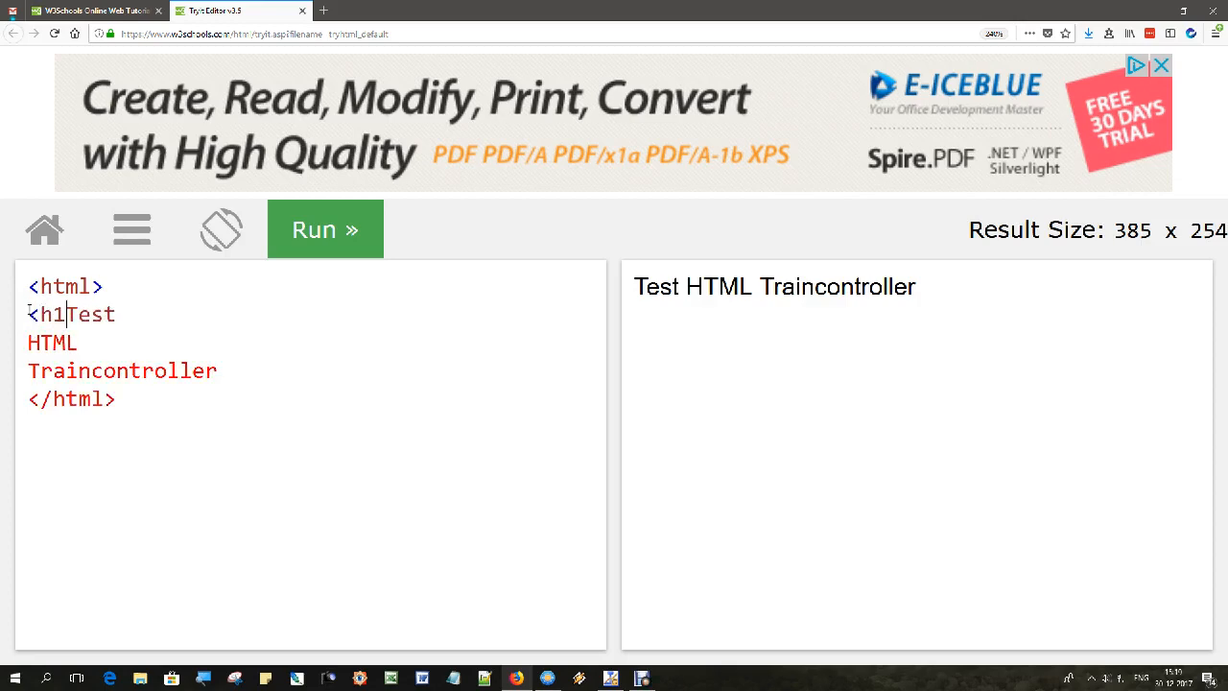
type(">")
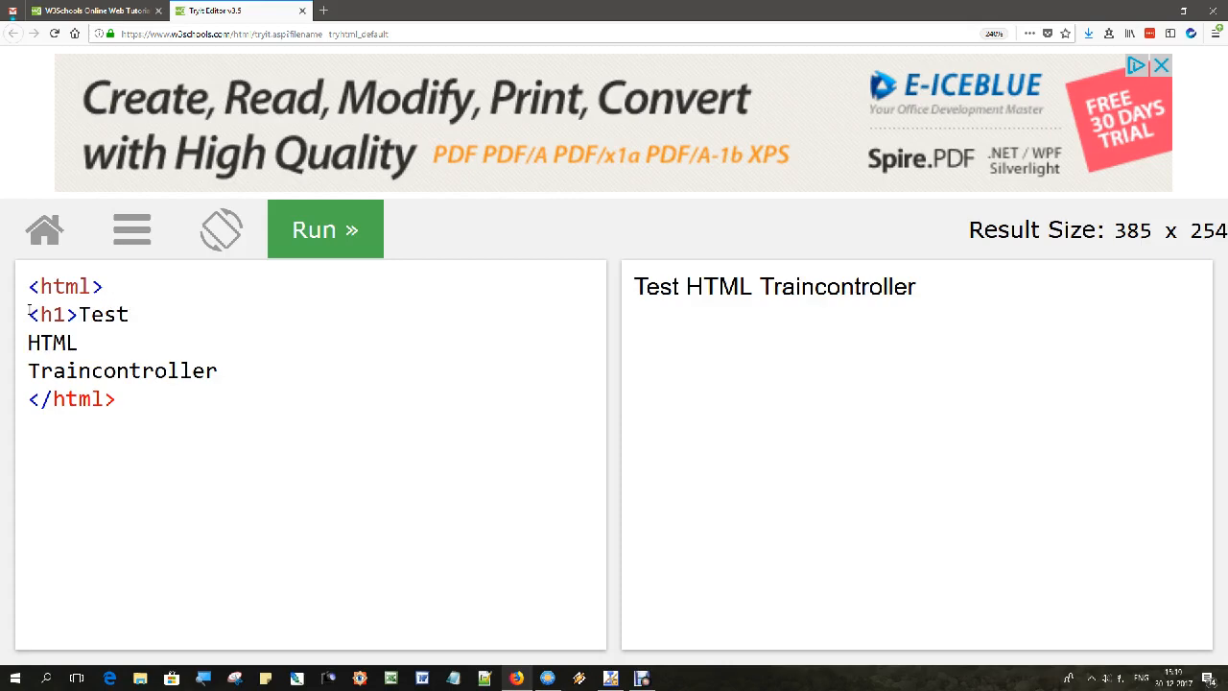
left_click(129, 314)
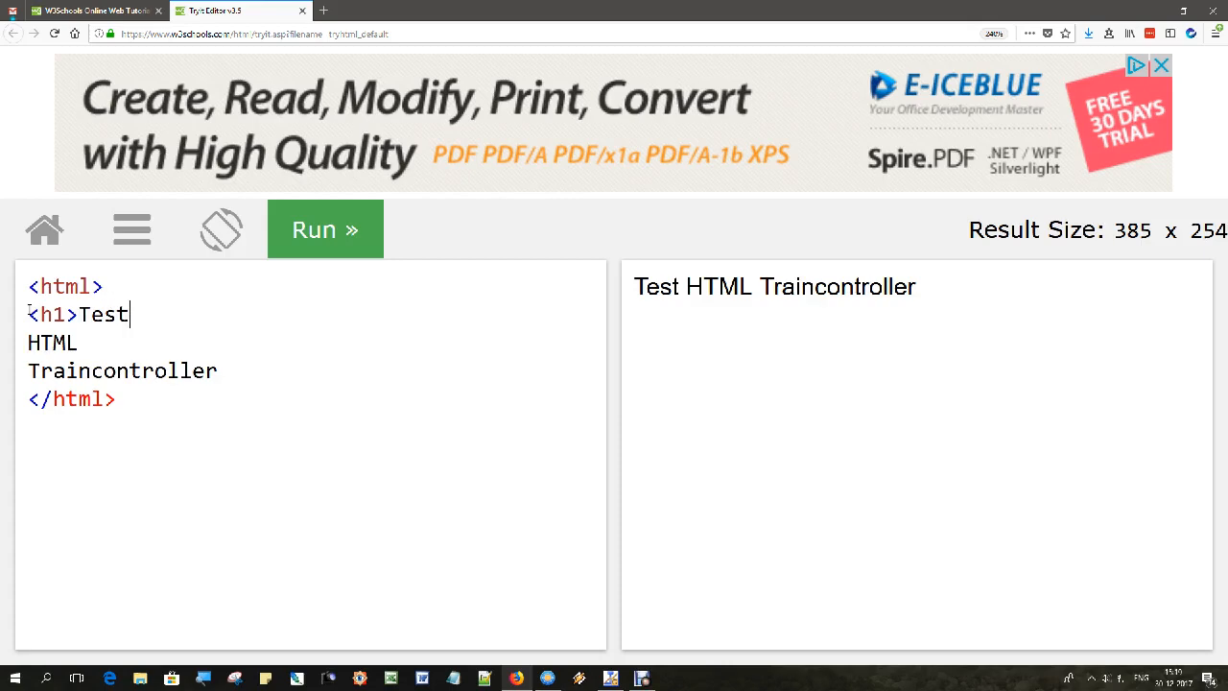
type("</")
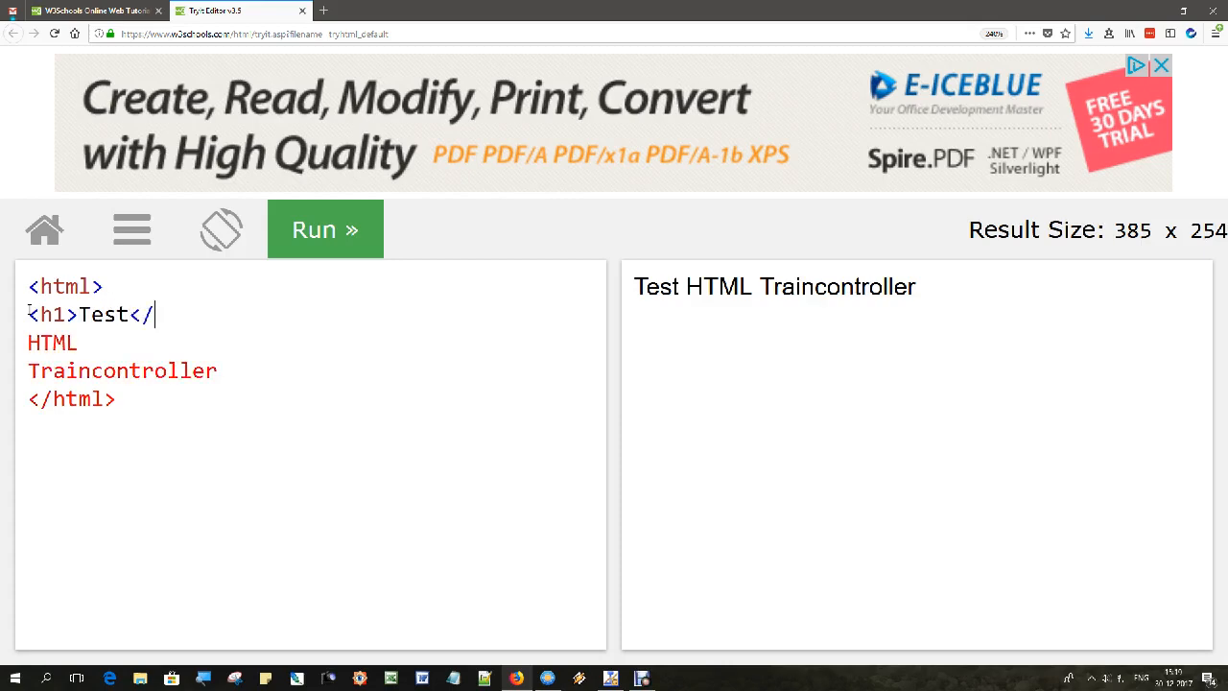
type("h1>")
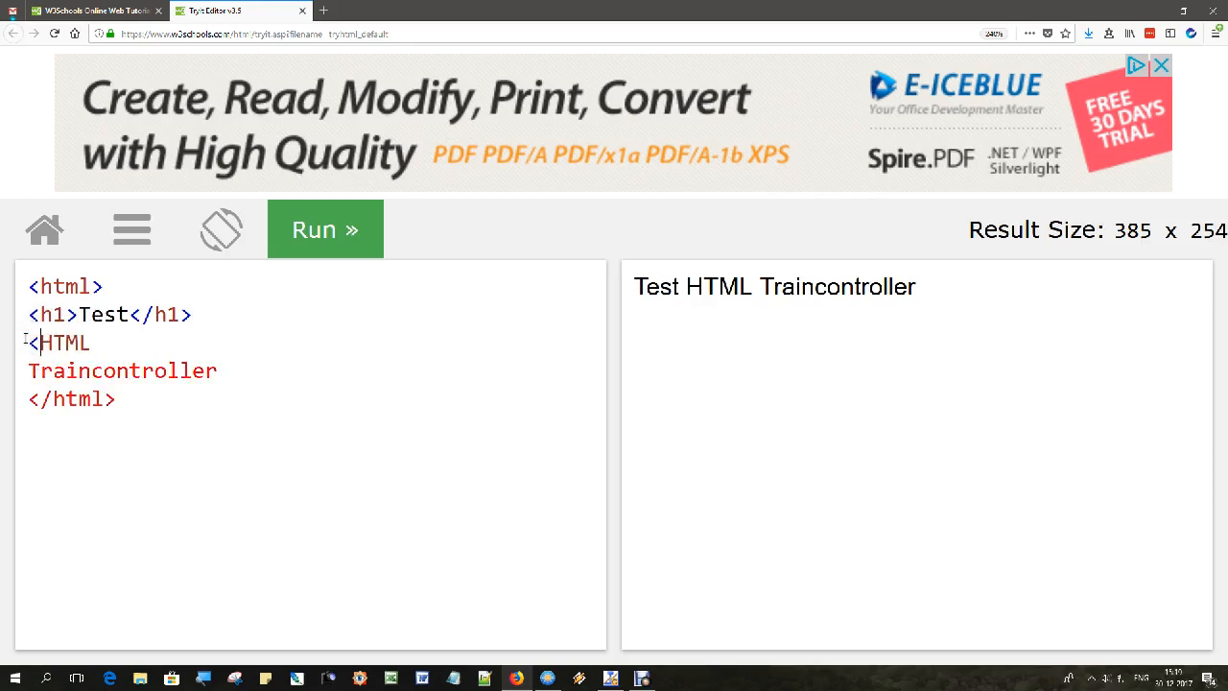
type("h")
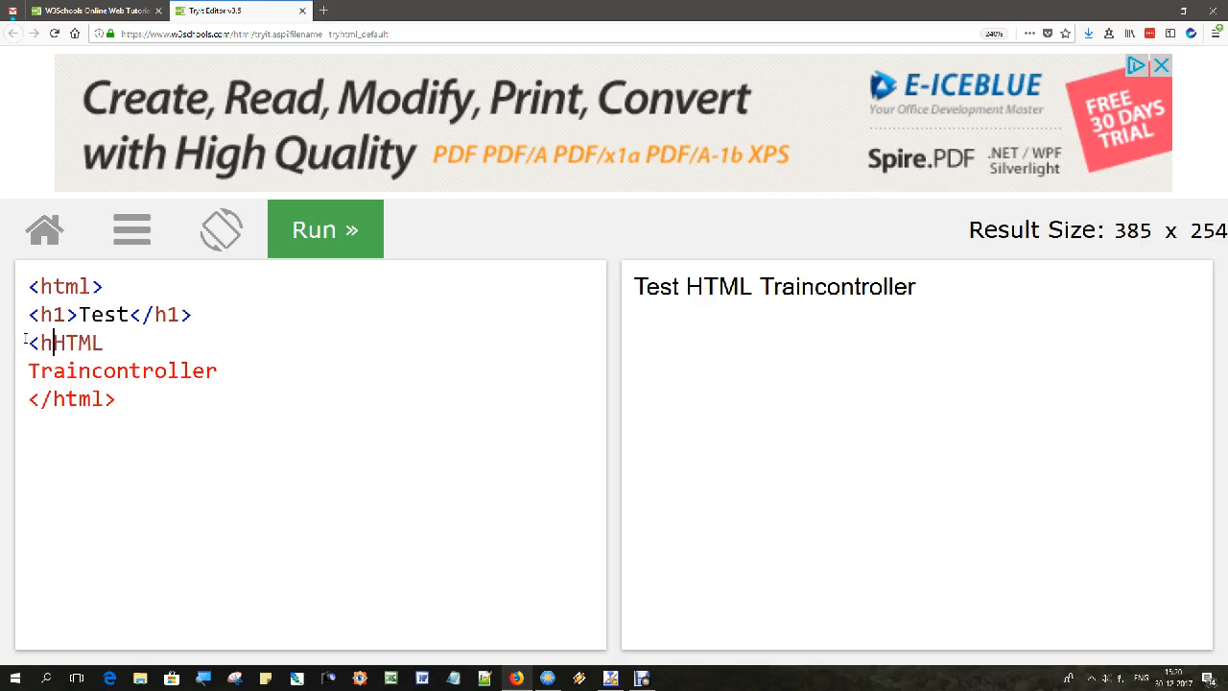
type("3>")
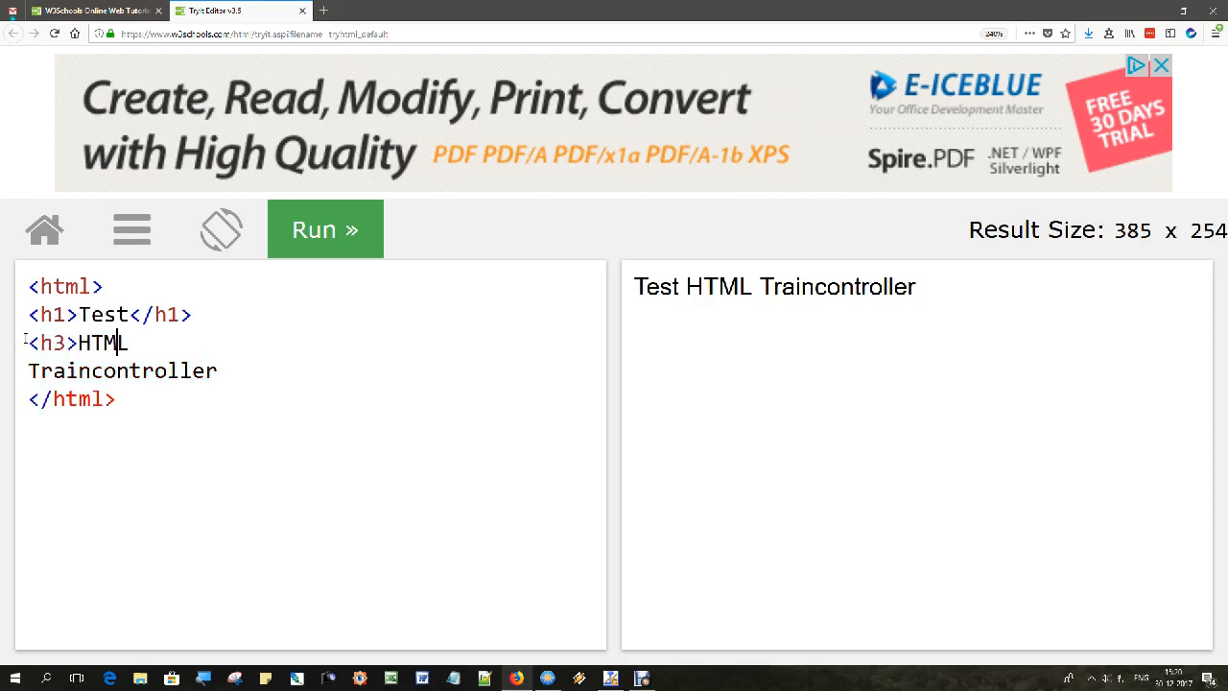
type("</")
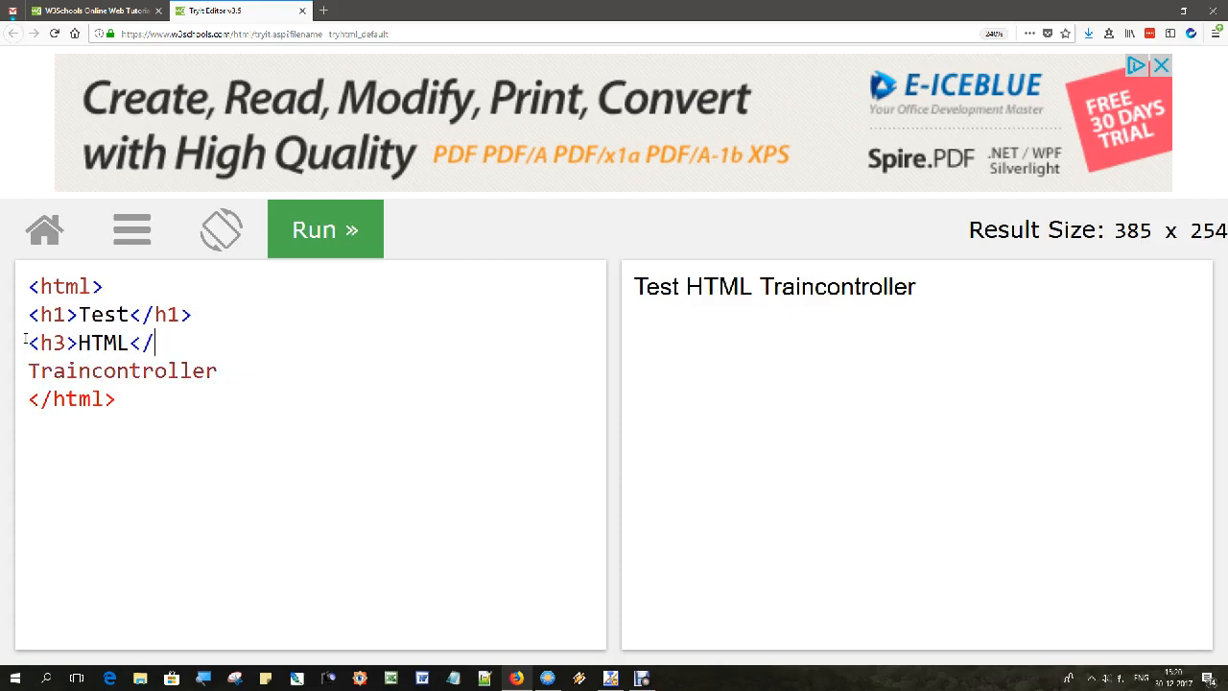
type("h3>")
left_click(124, 372)
type("<p>")
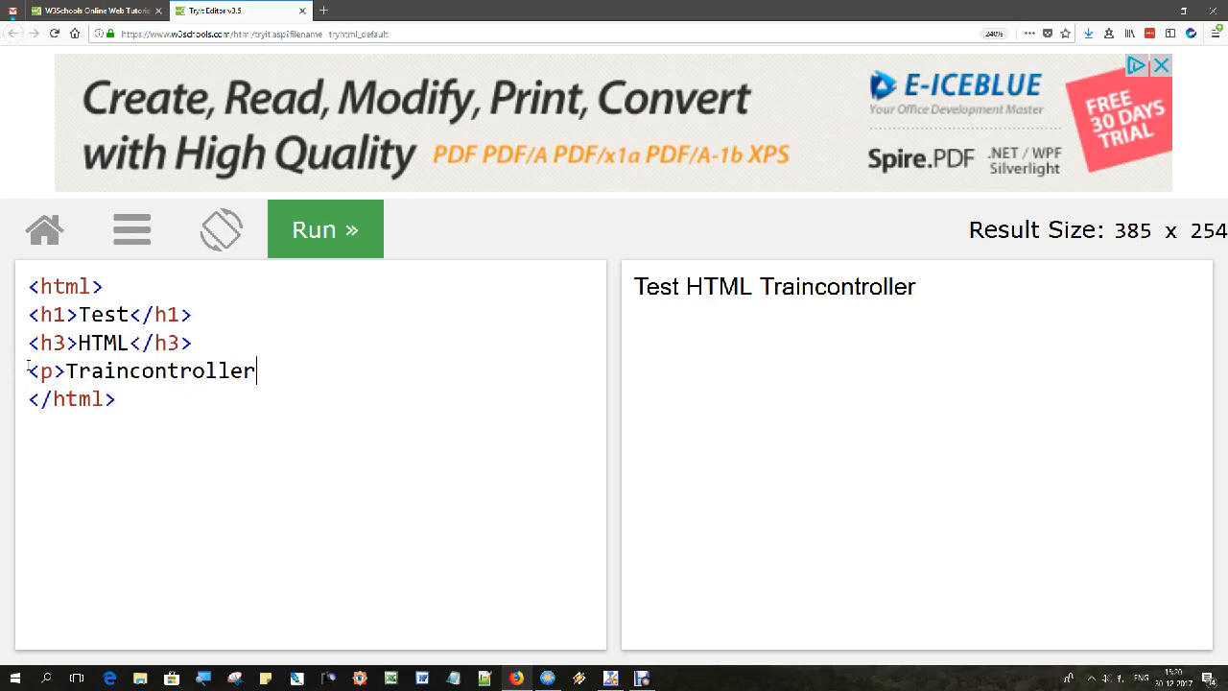
type("</")
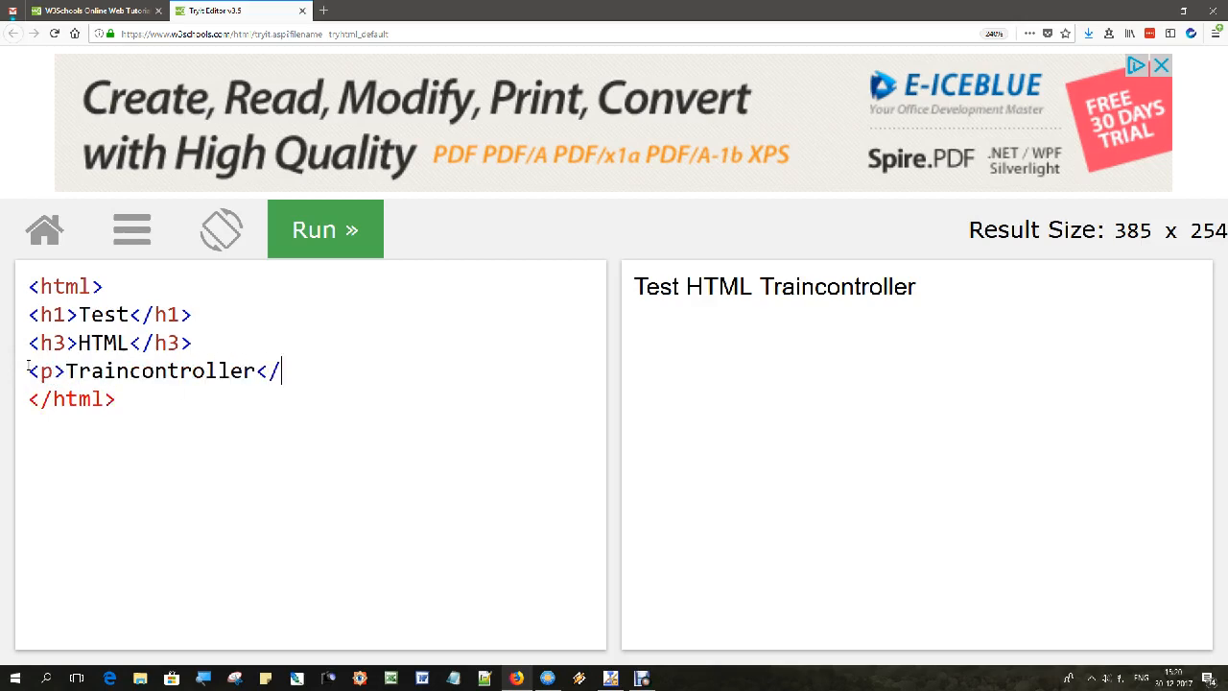
type("p>")
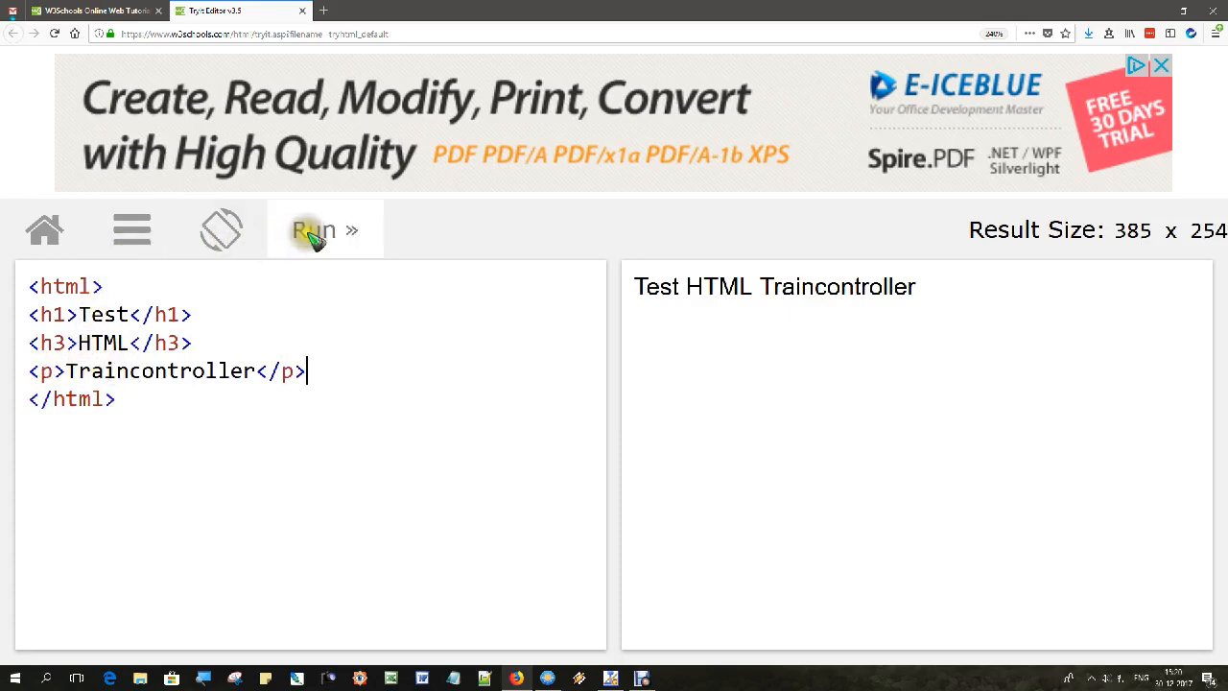
left_click(324, 229)
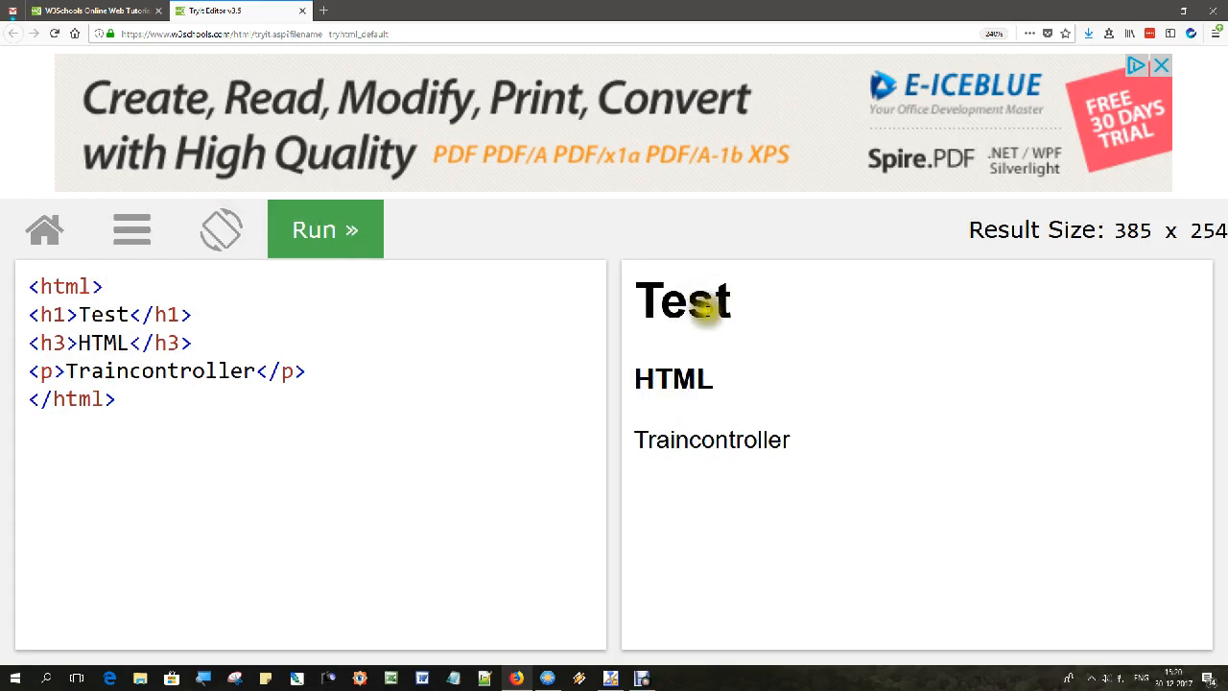
mouse_move(715, 277)
type(" s")
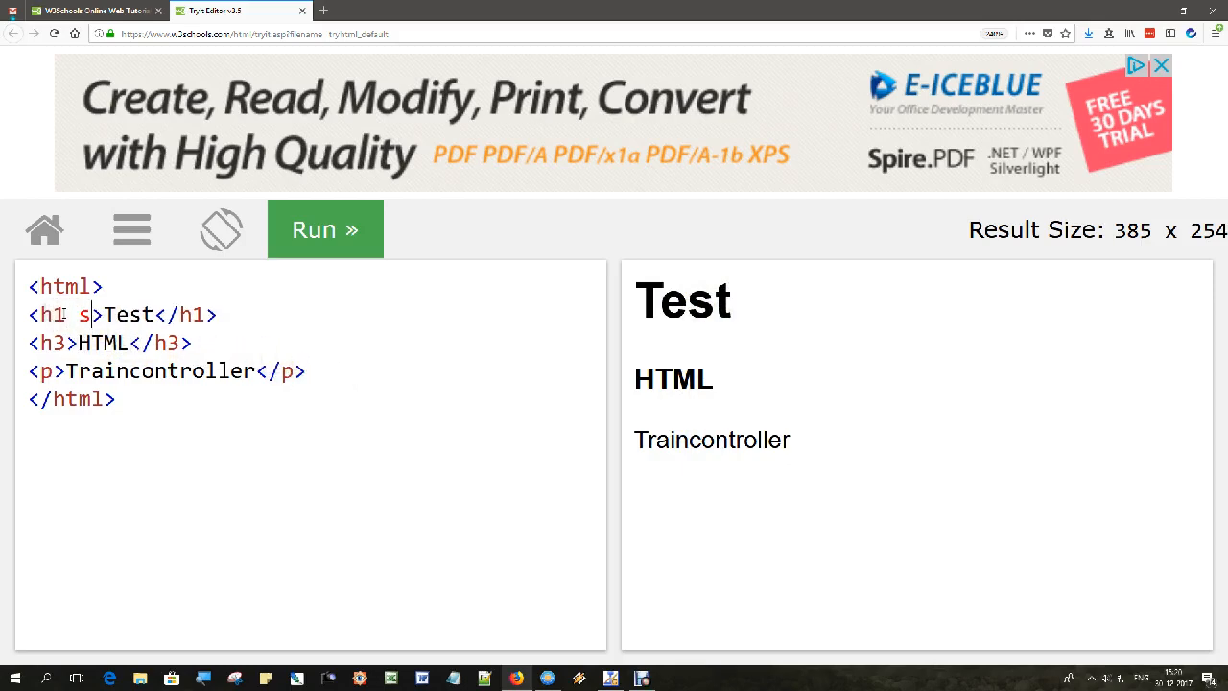
Add inline styles color:red to h1, color:blue to h3, color:green to p, then run.
type("tyle")
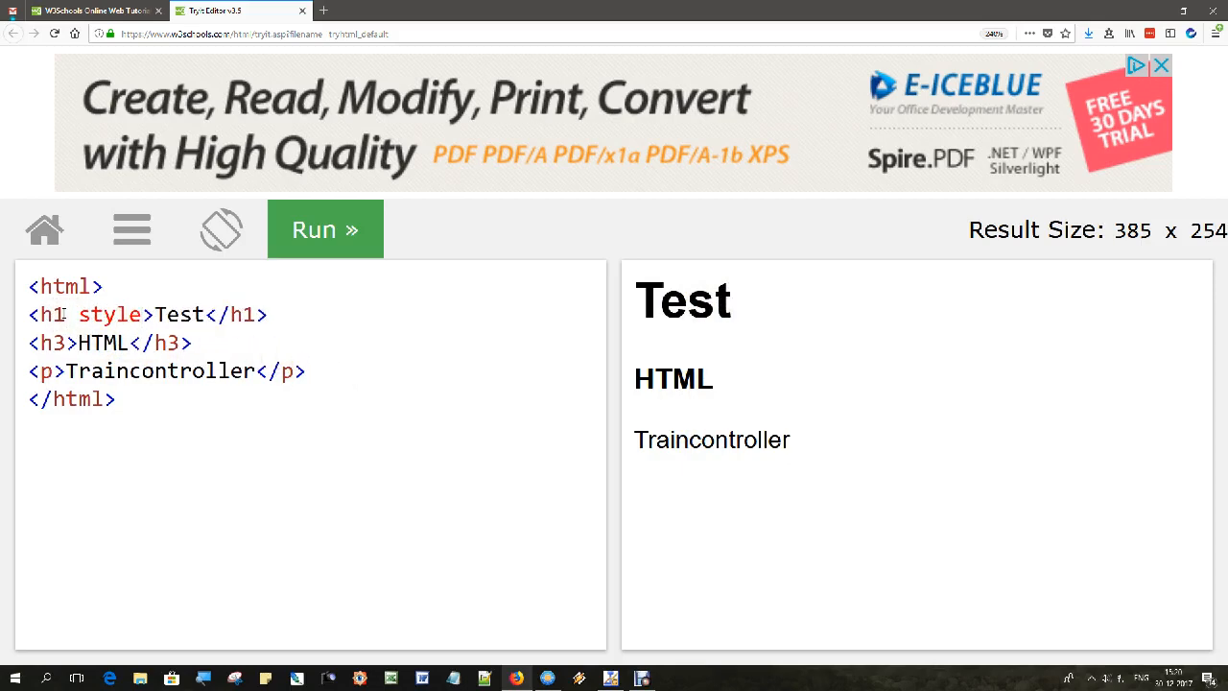
type("=\"")
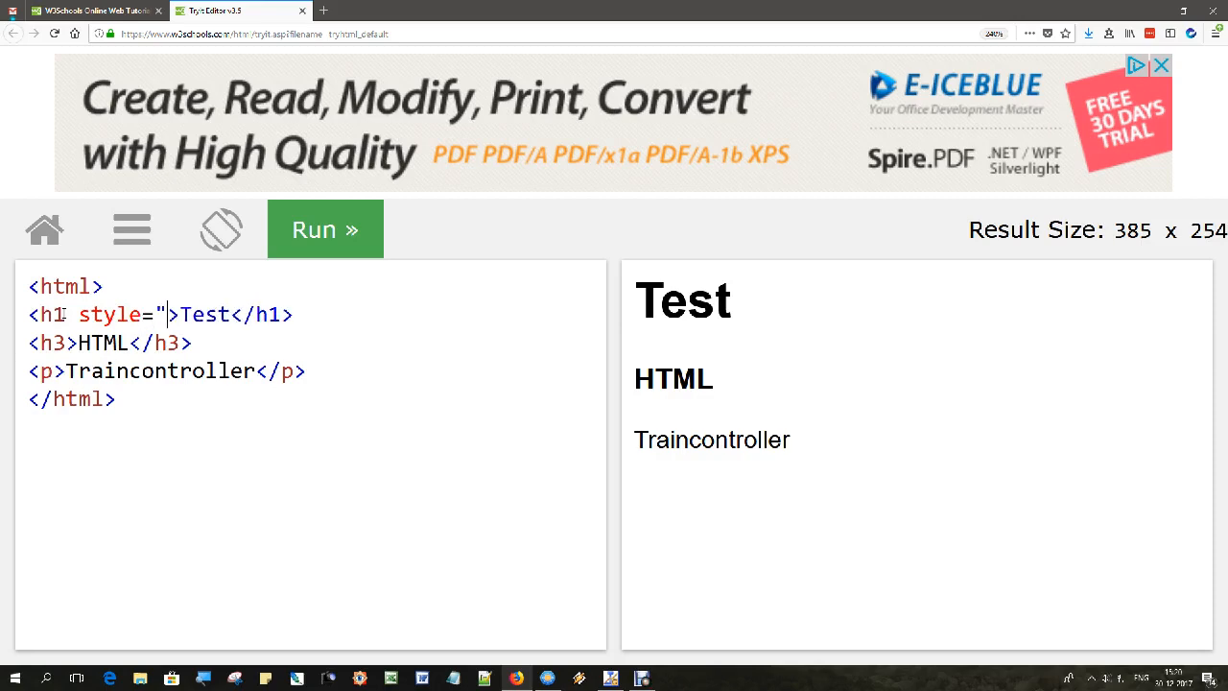
type("colo")
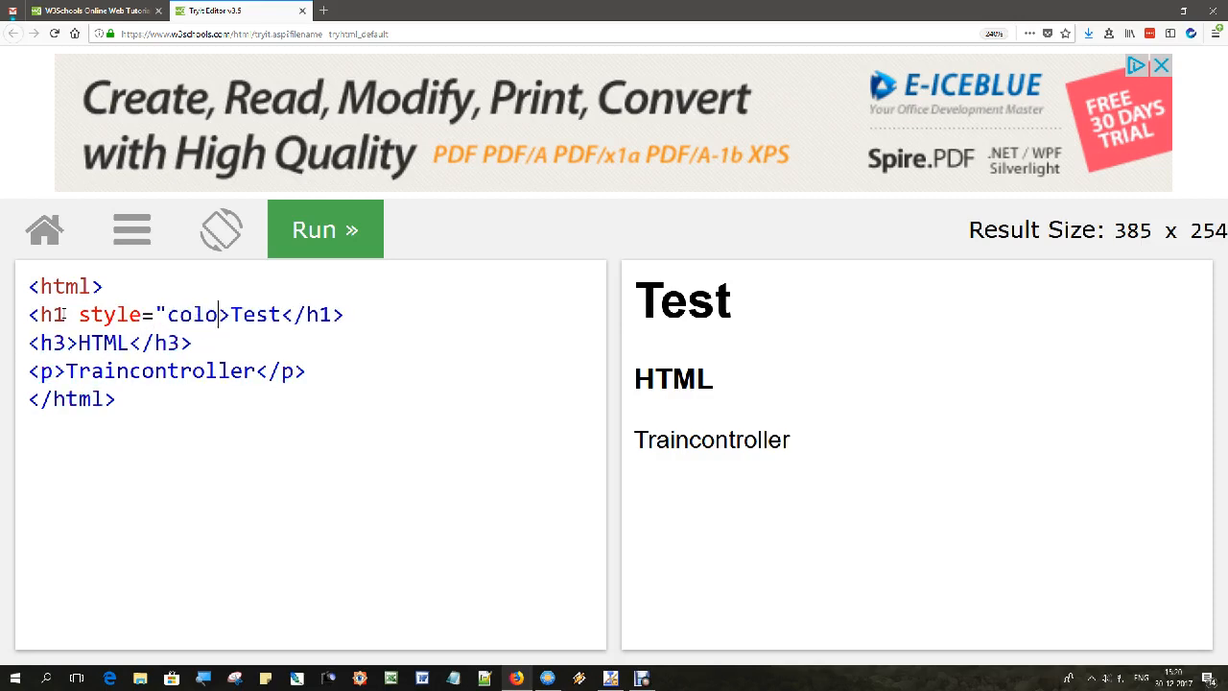
type("r:")
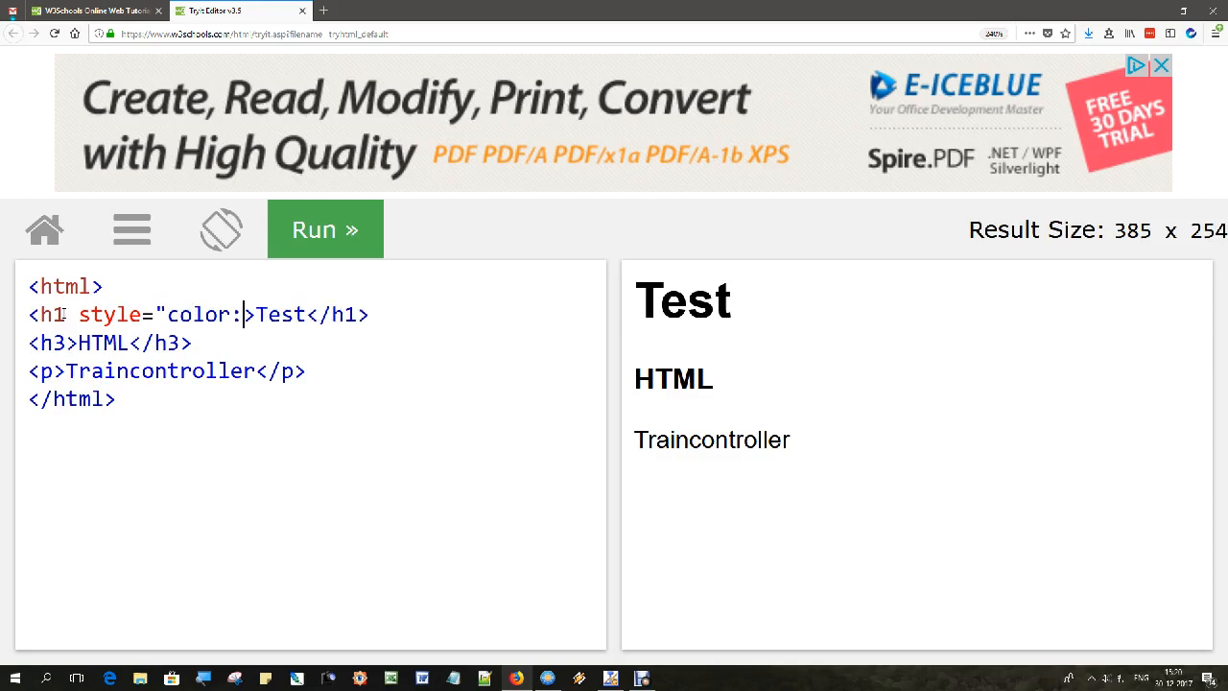
type("red")
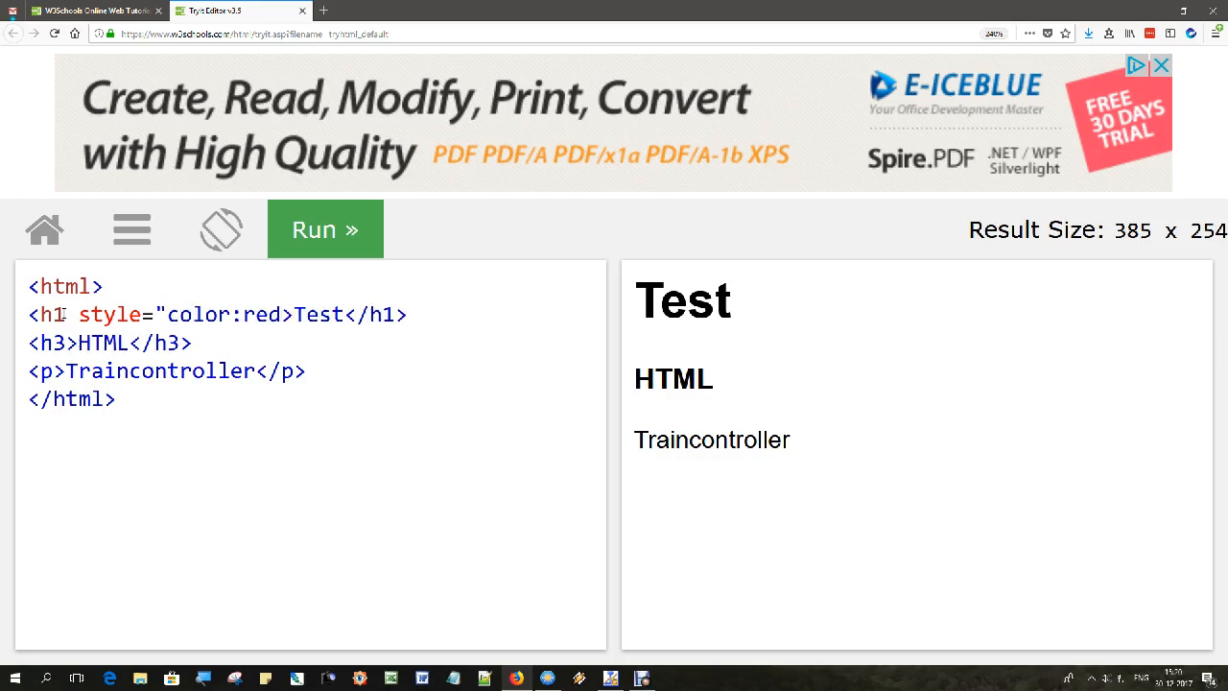
type(";")
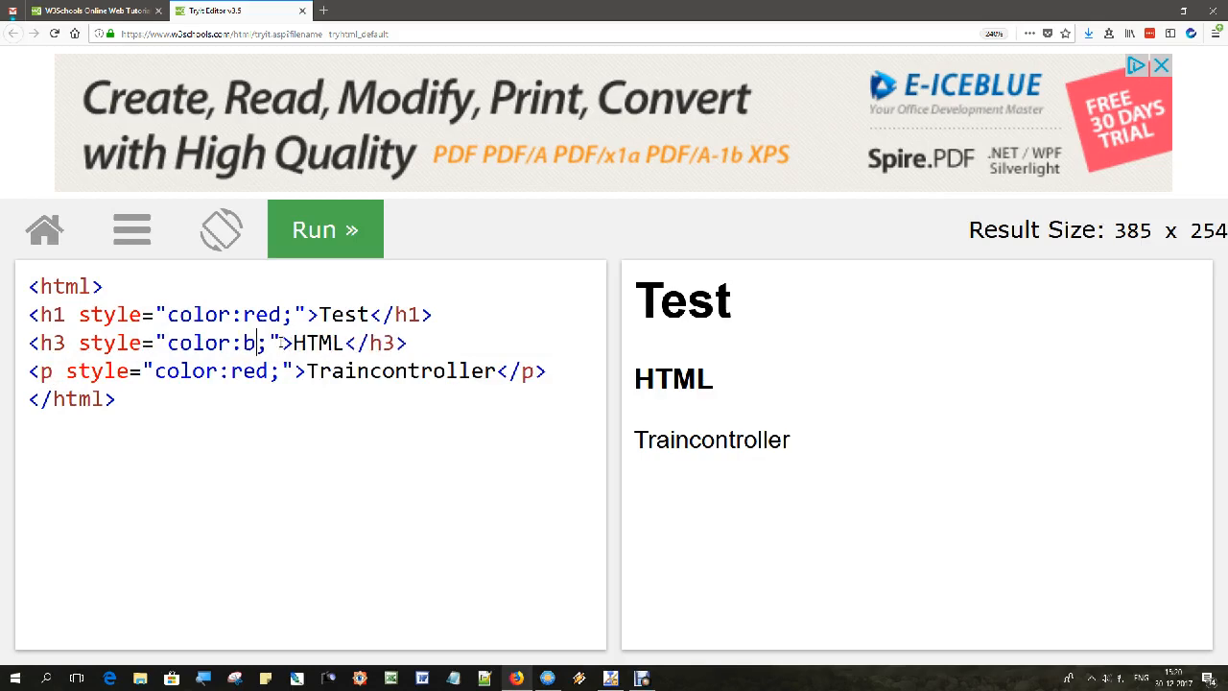
type("lue")
left_click(288, 372)
type("g")
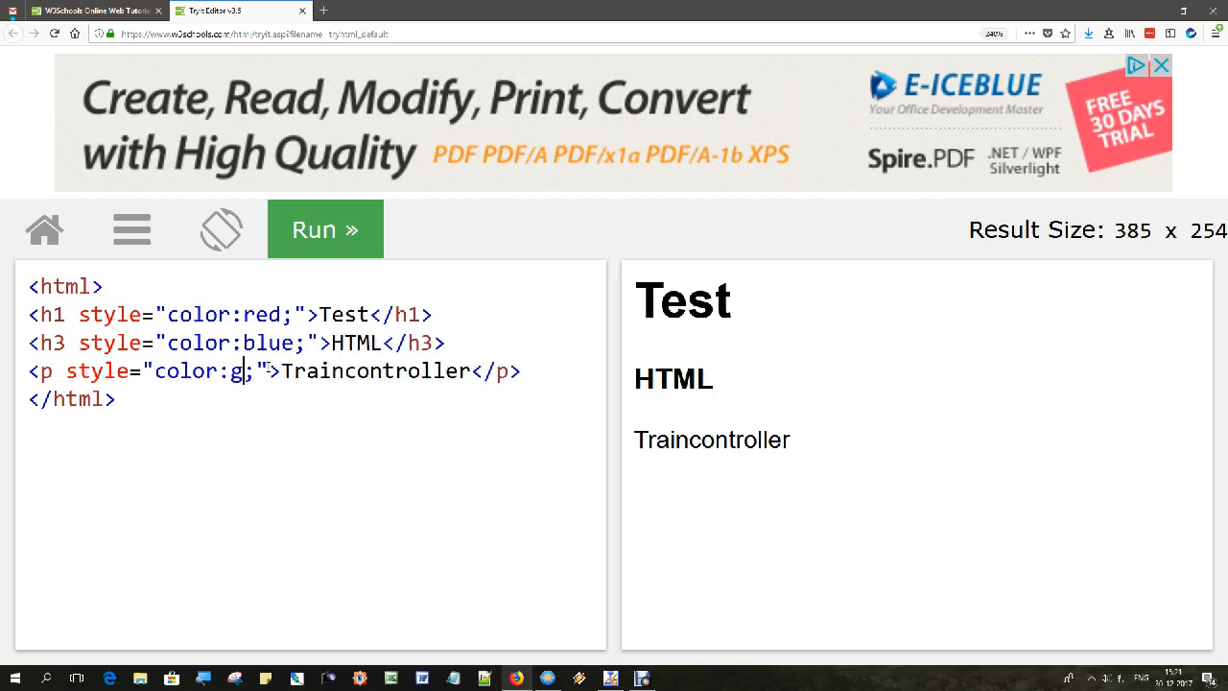
type("reen")
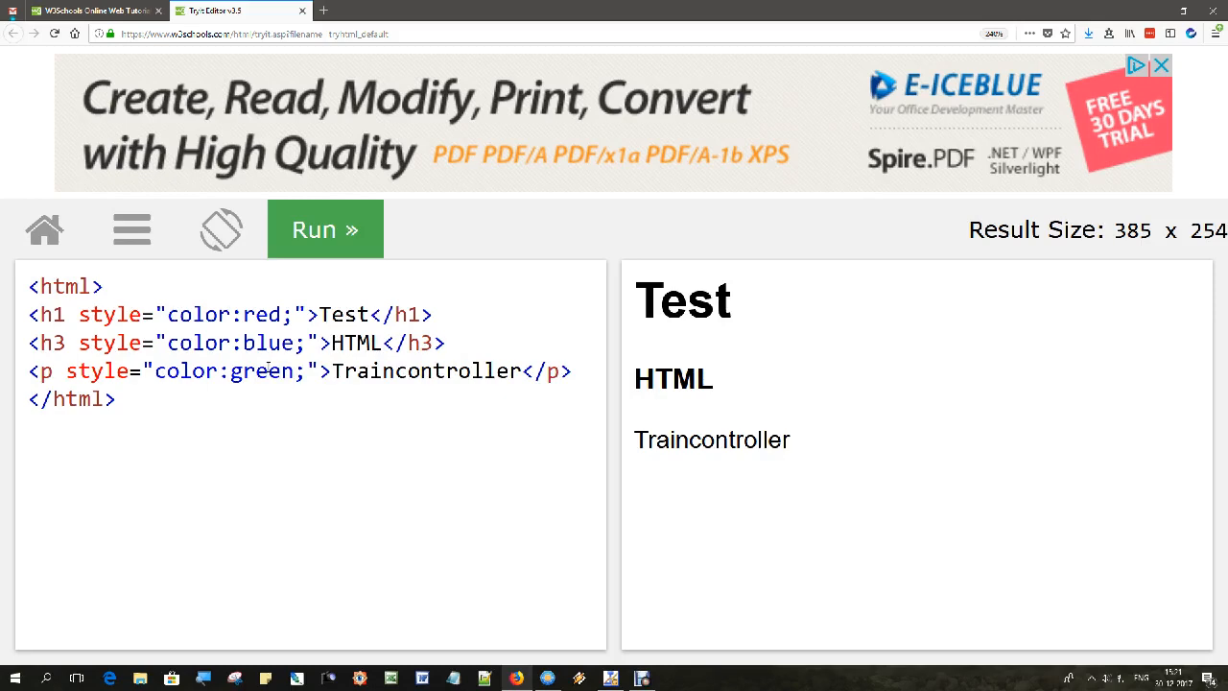
left_click(324, 229)
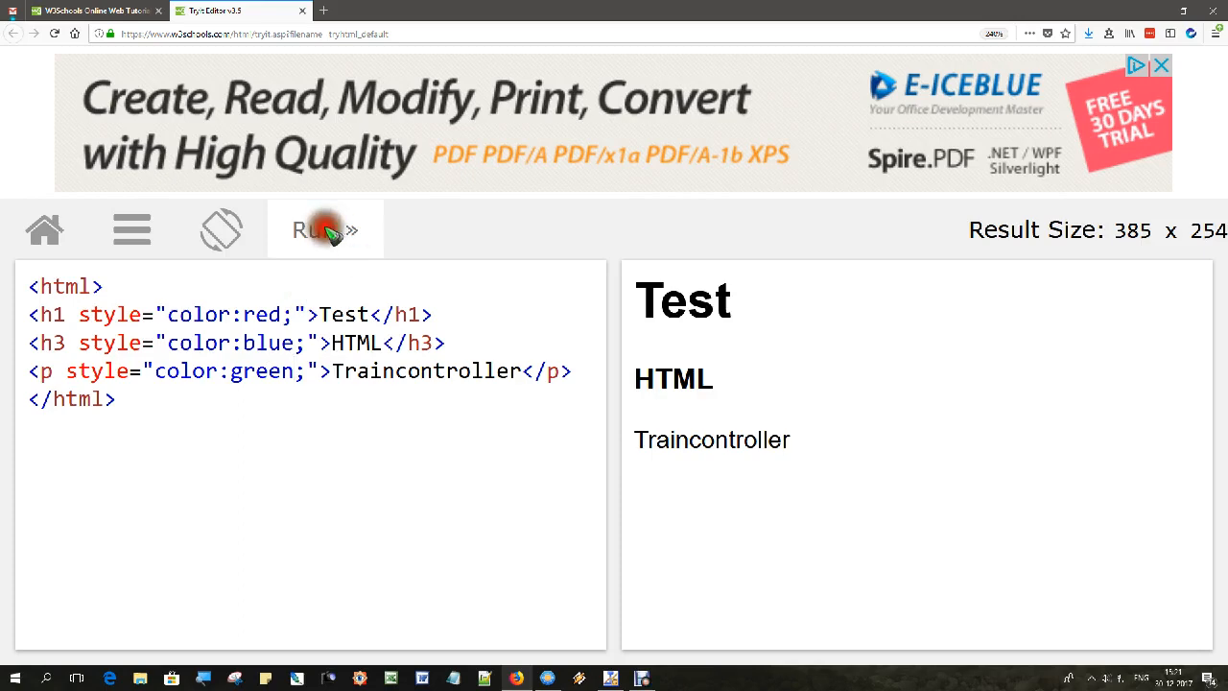
left_click(324, 228)
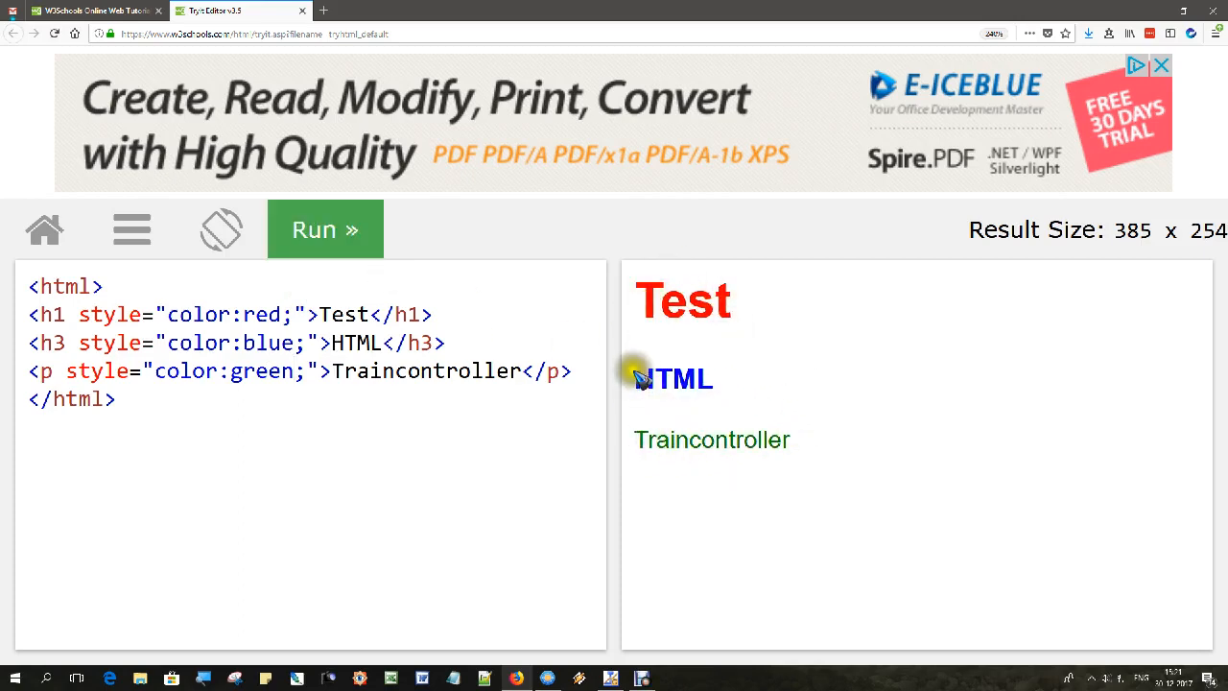
mouse_move(676, 446)
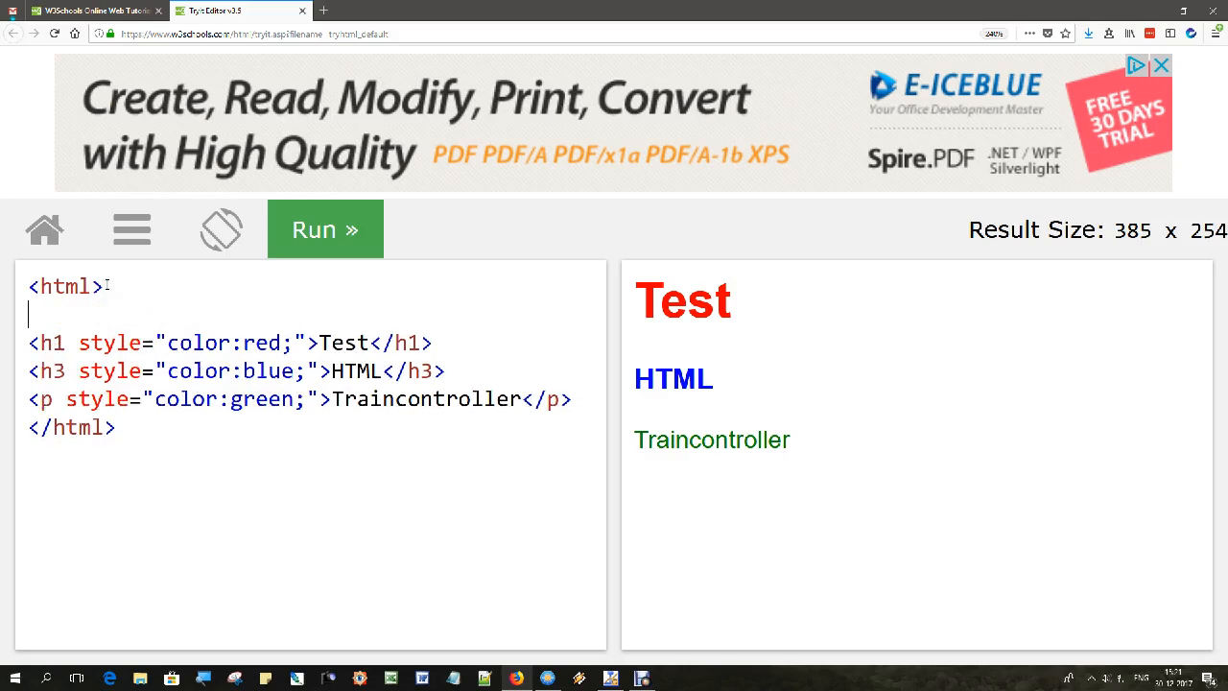
Wrap the three elements in a div styled text-align:center and run the page.
type("<div")
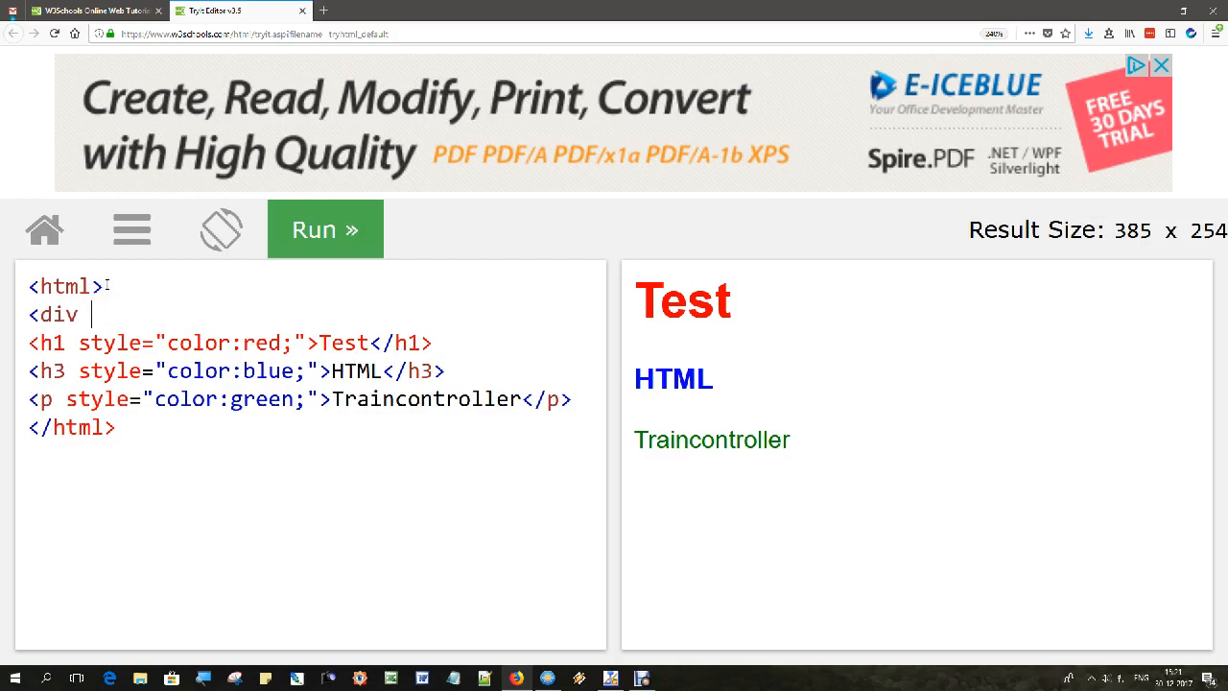
type("style")
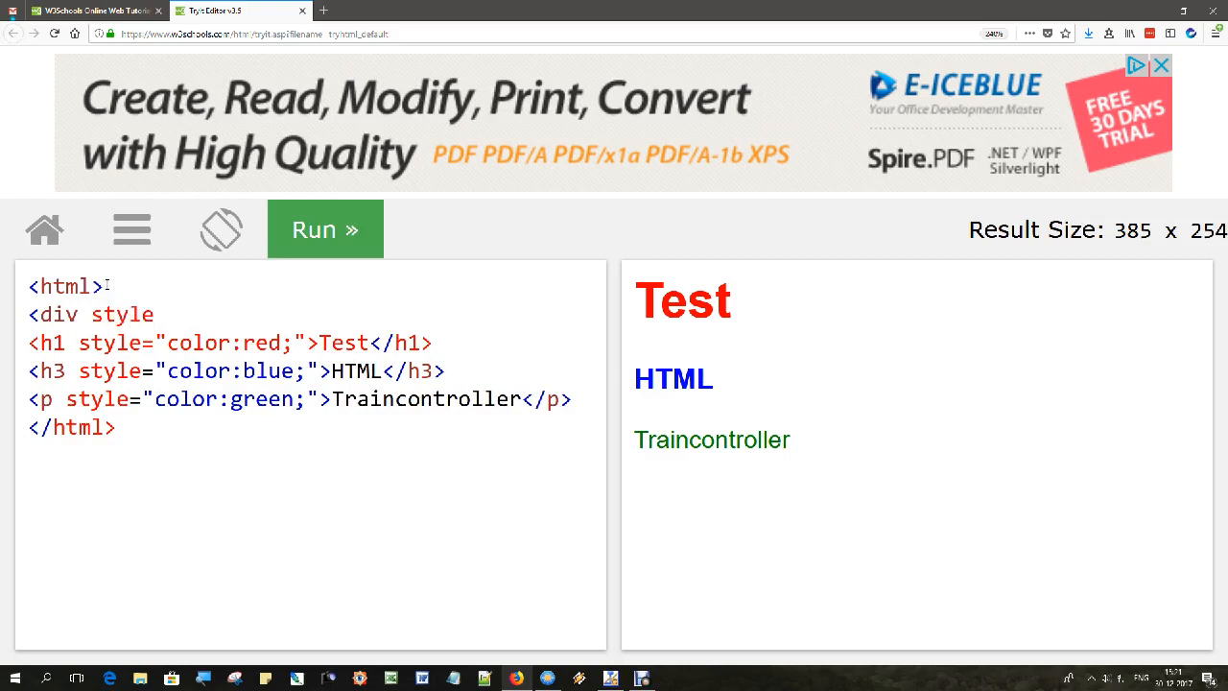
type("=")
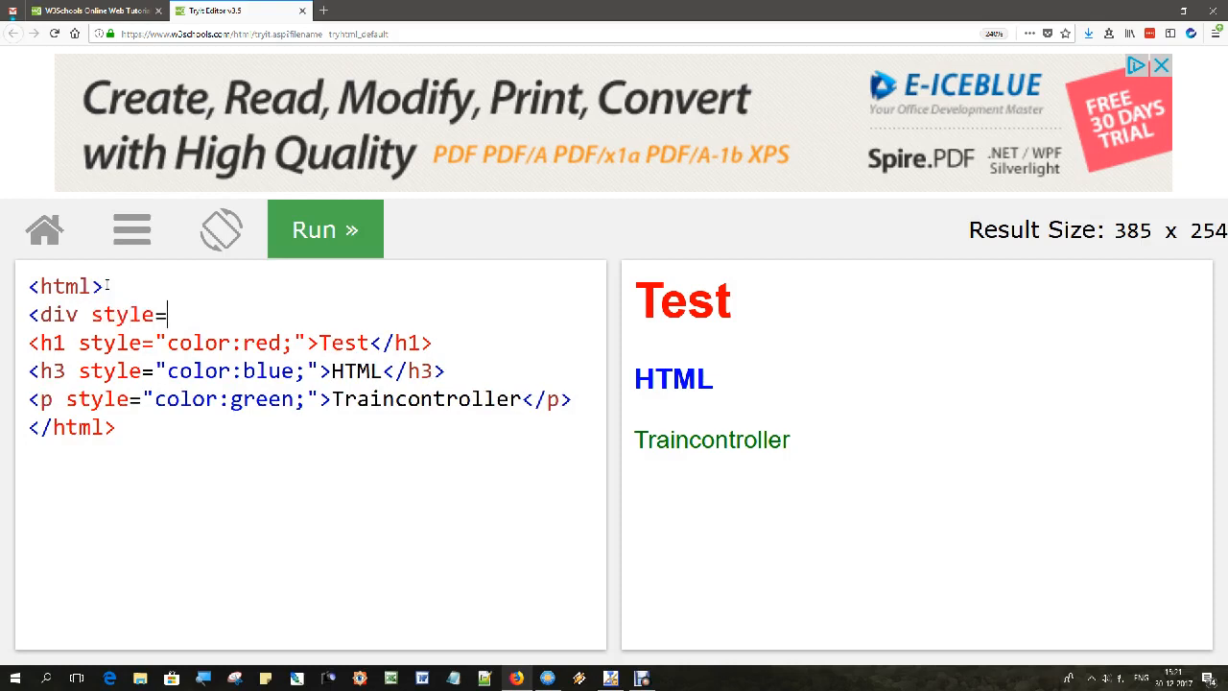
type("\"te")
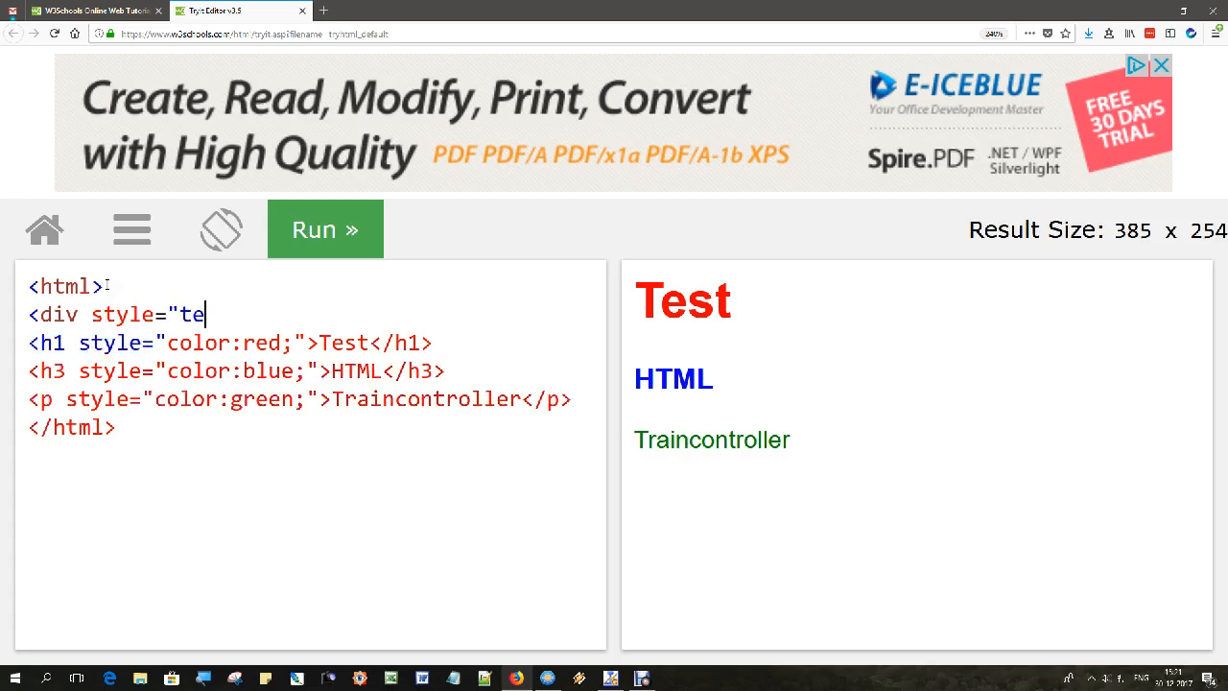
type("xt-ali")
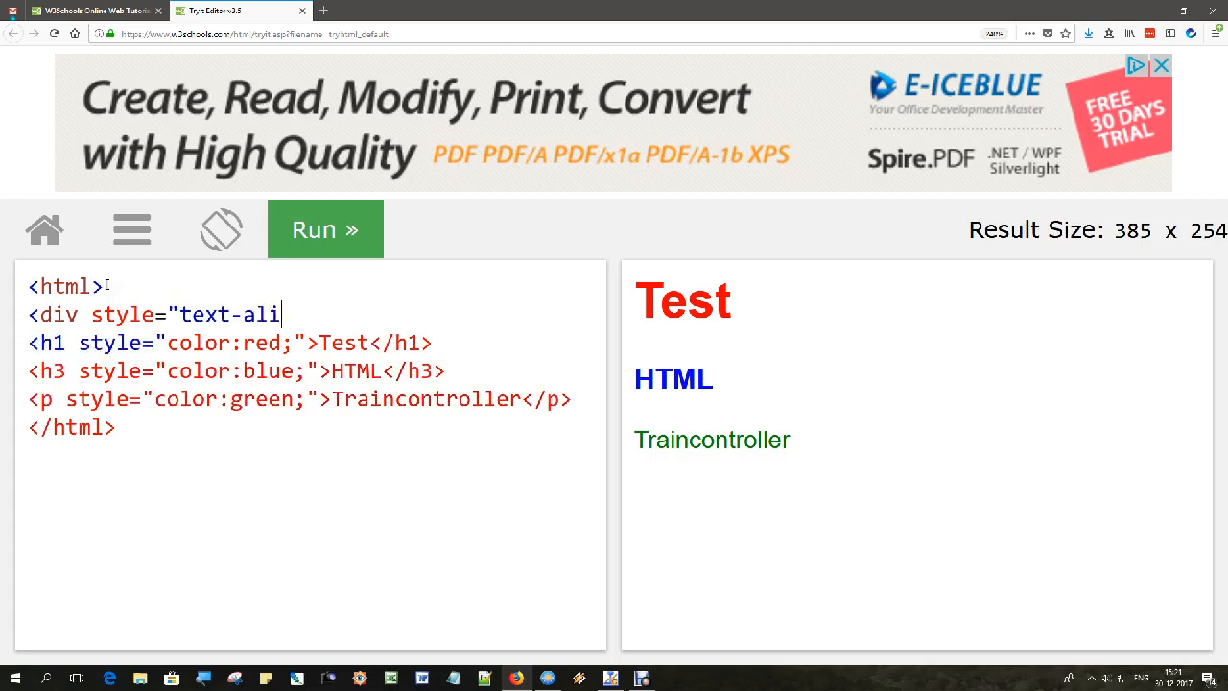
type("gn:")
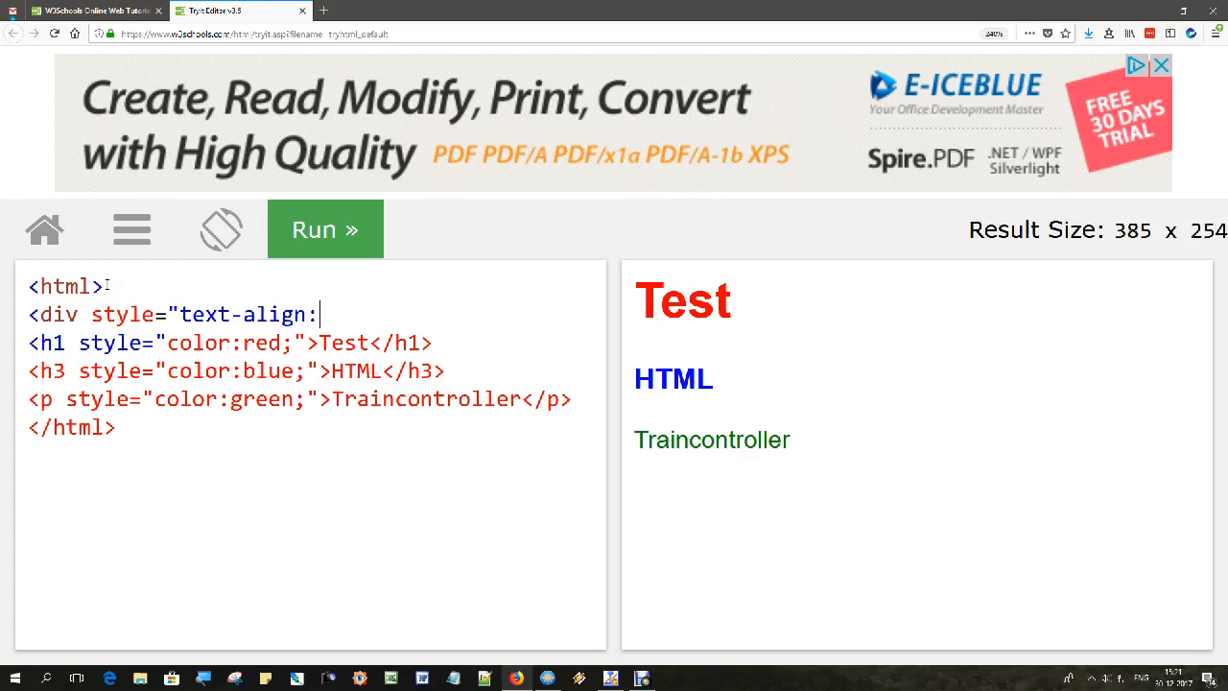
type("center")
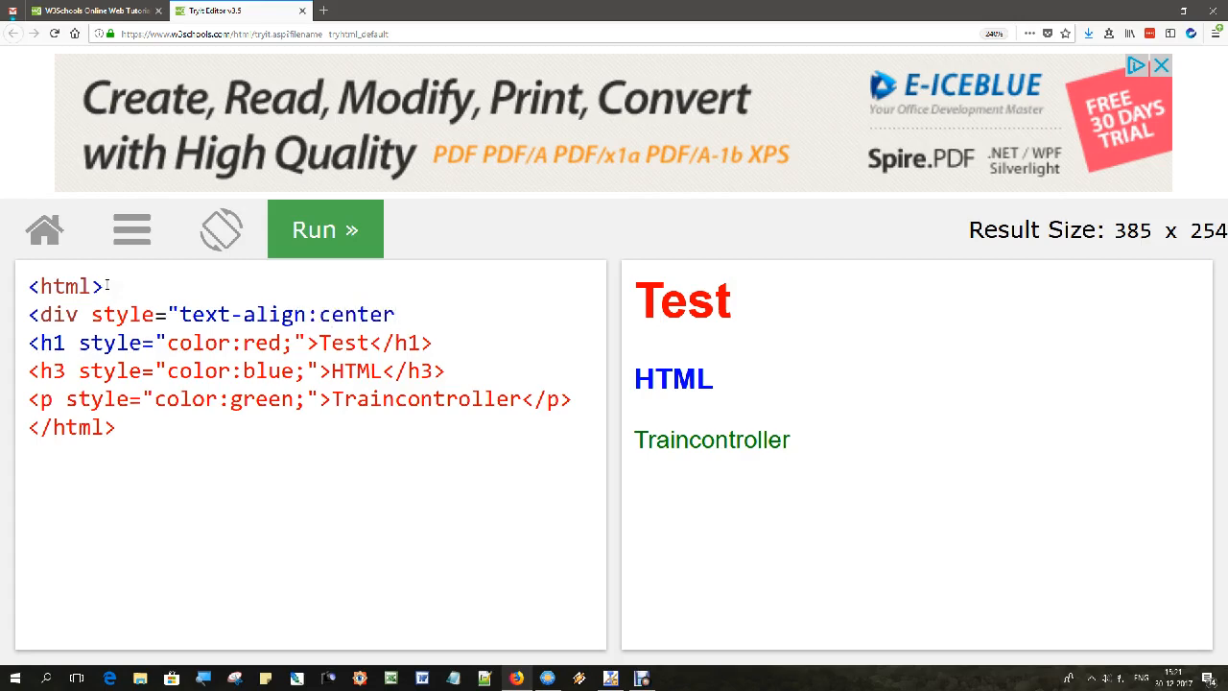
type(";\">")
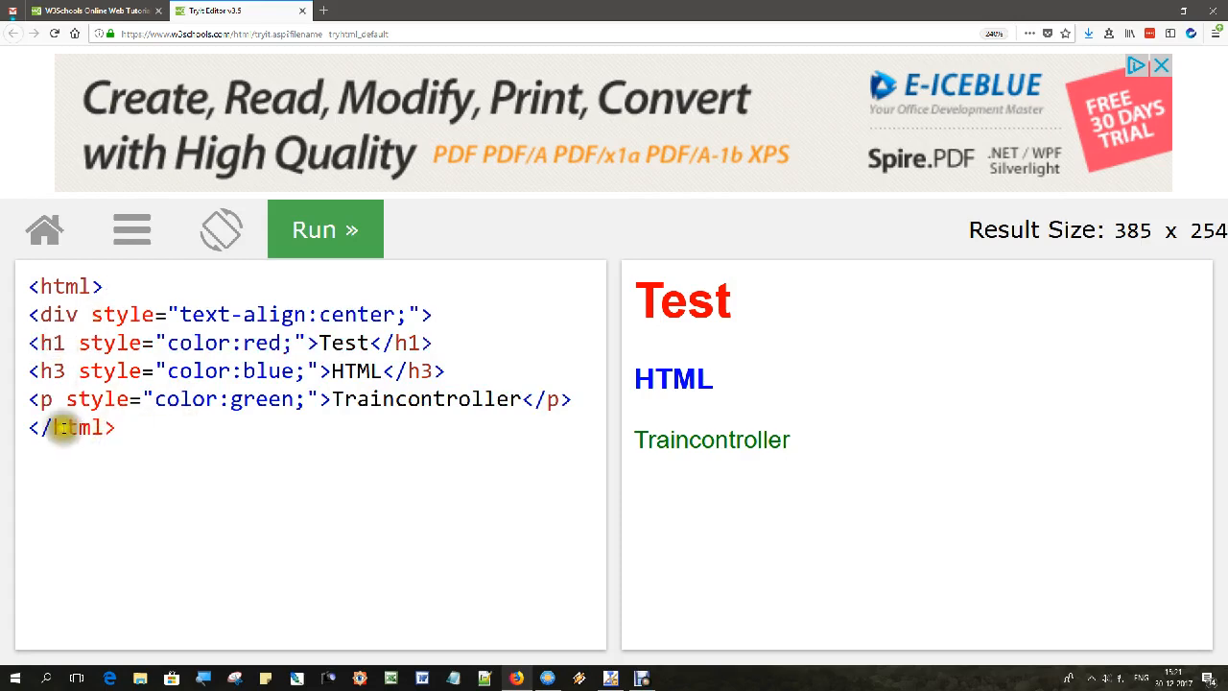
key("enter")
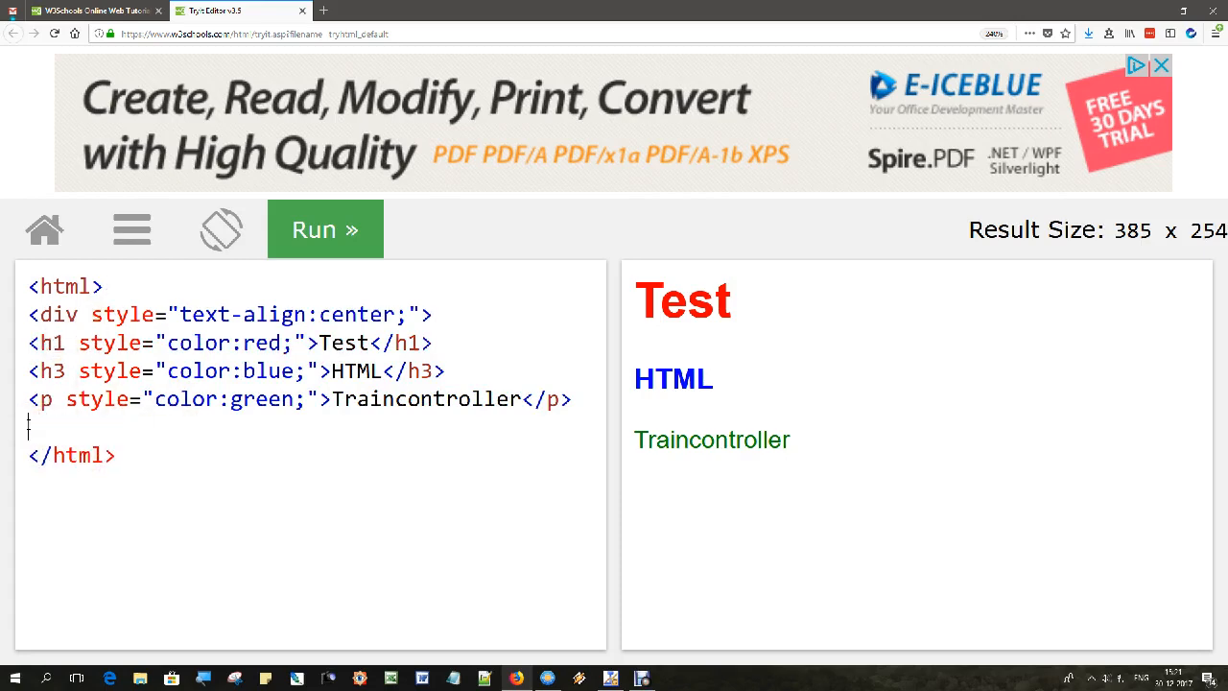
type("<")
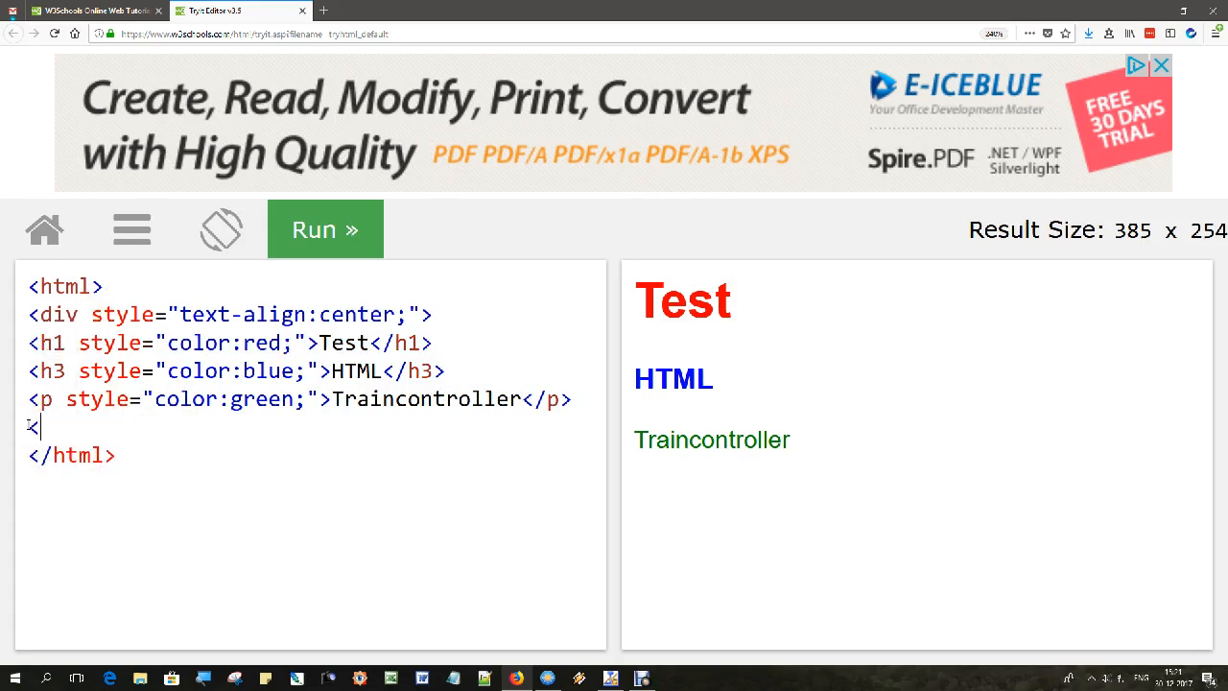
type("/div>")
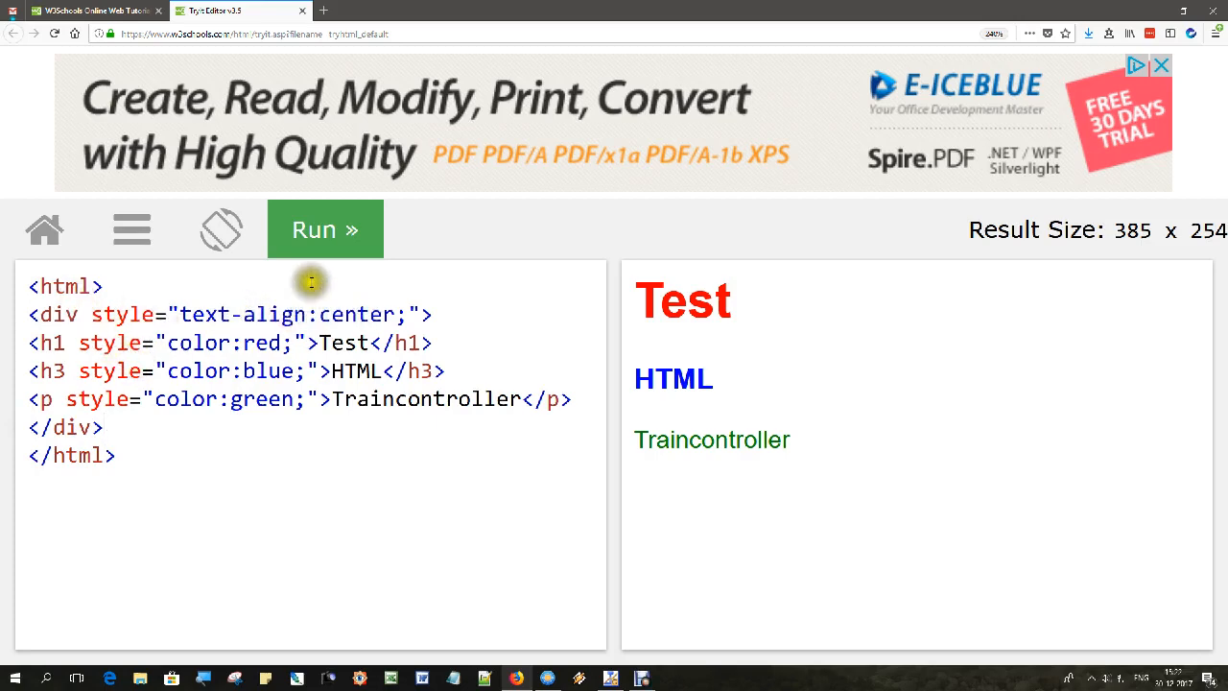
left_click(324, 229)
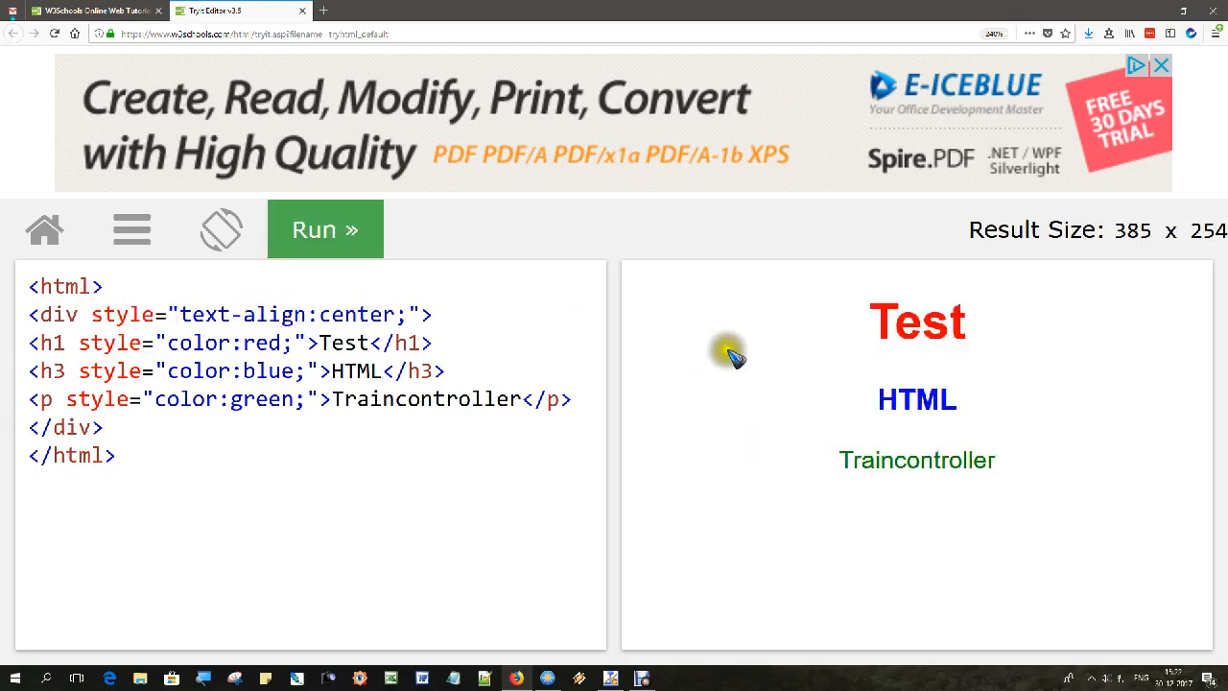
mouse_move(979, 382)
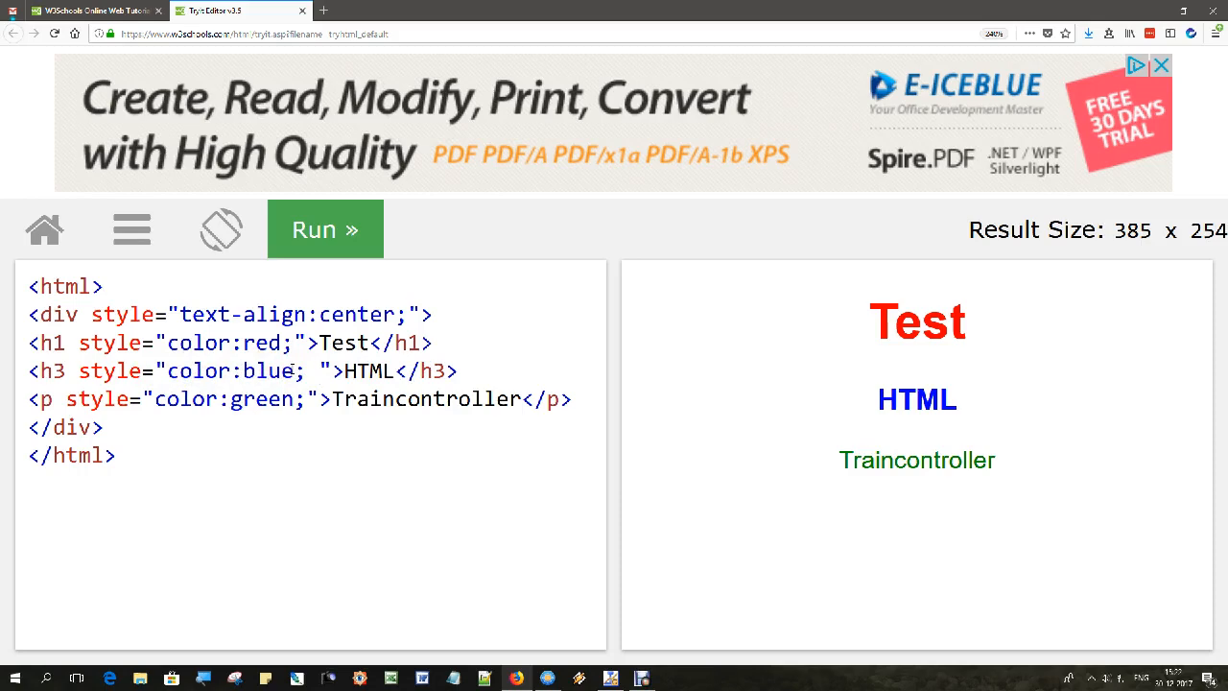
Add background-color:yellow and border:solid 10px blue to the h3 style, then run.
type("background-color:")
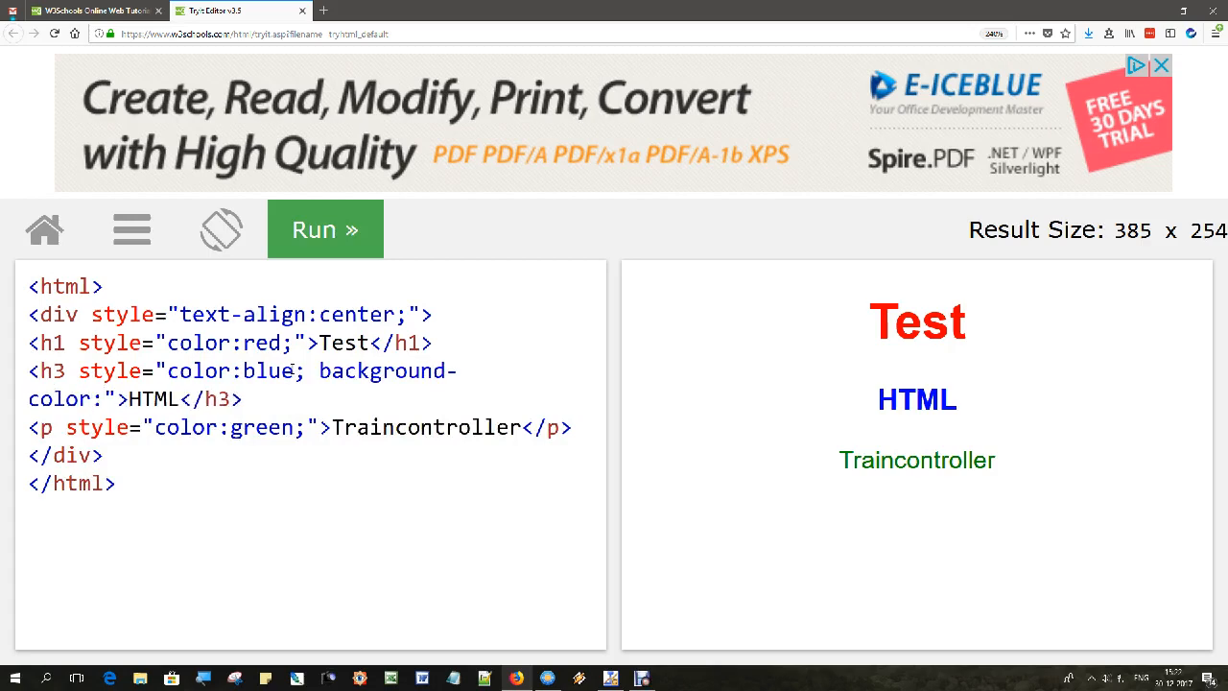
type("yellow;")
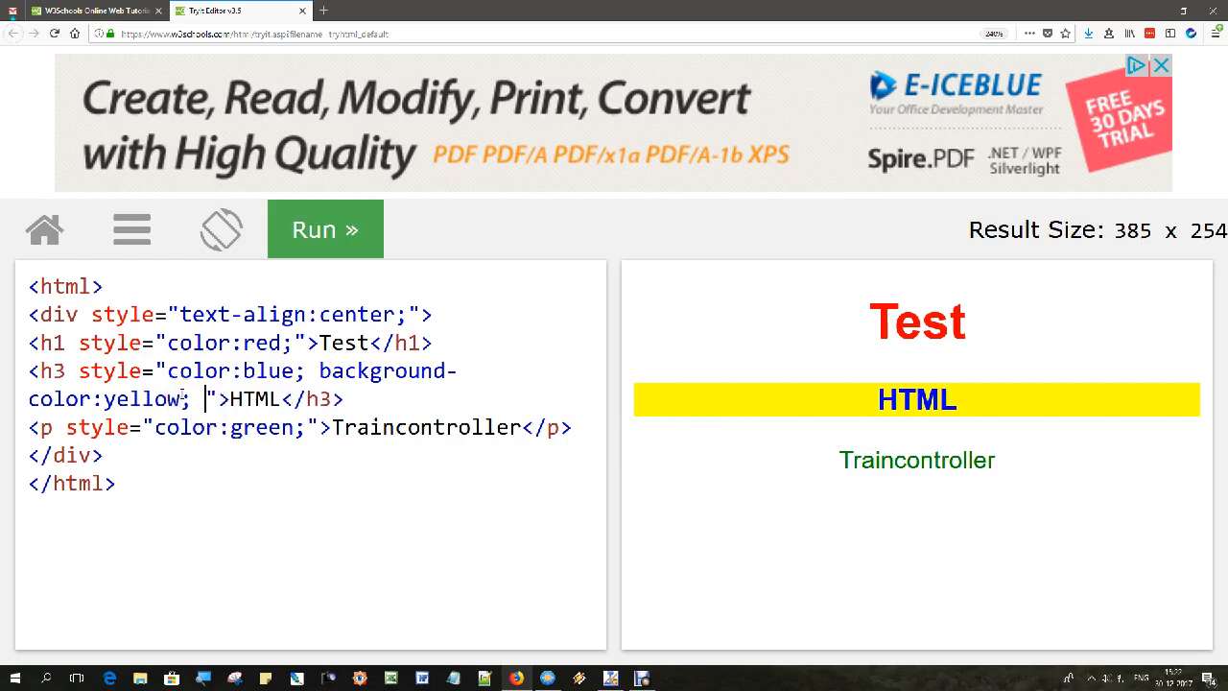
type("border")
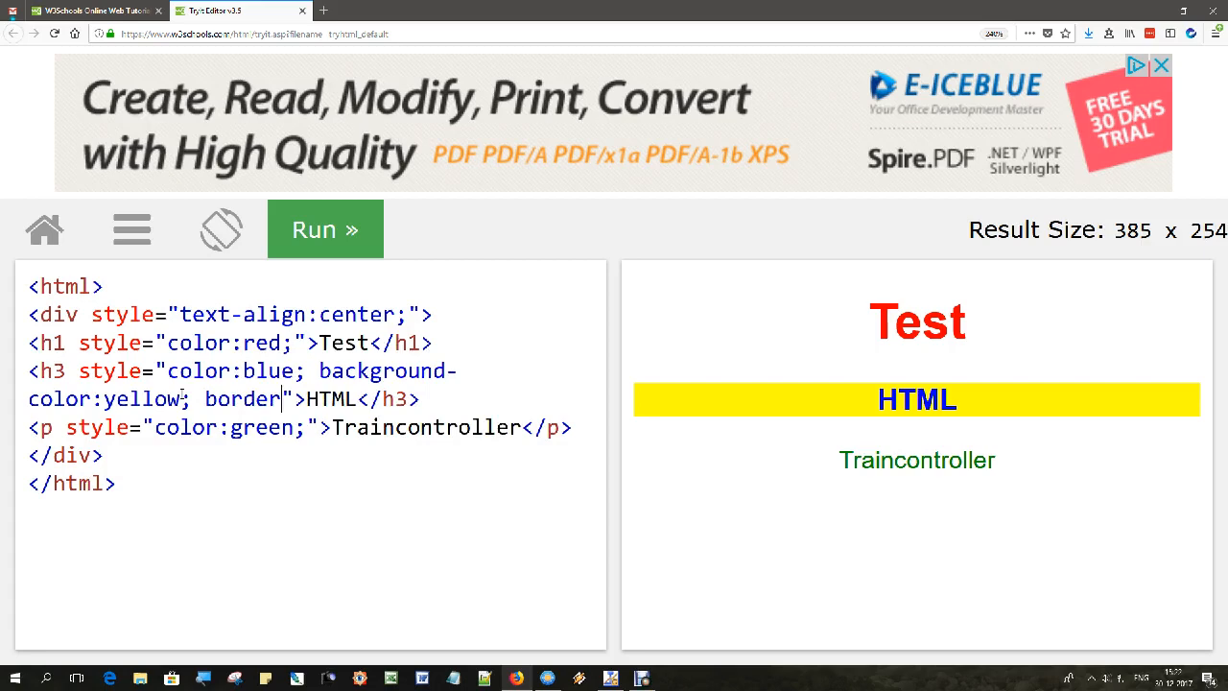
type(":solid 10p")
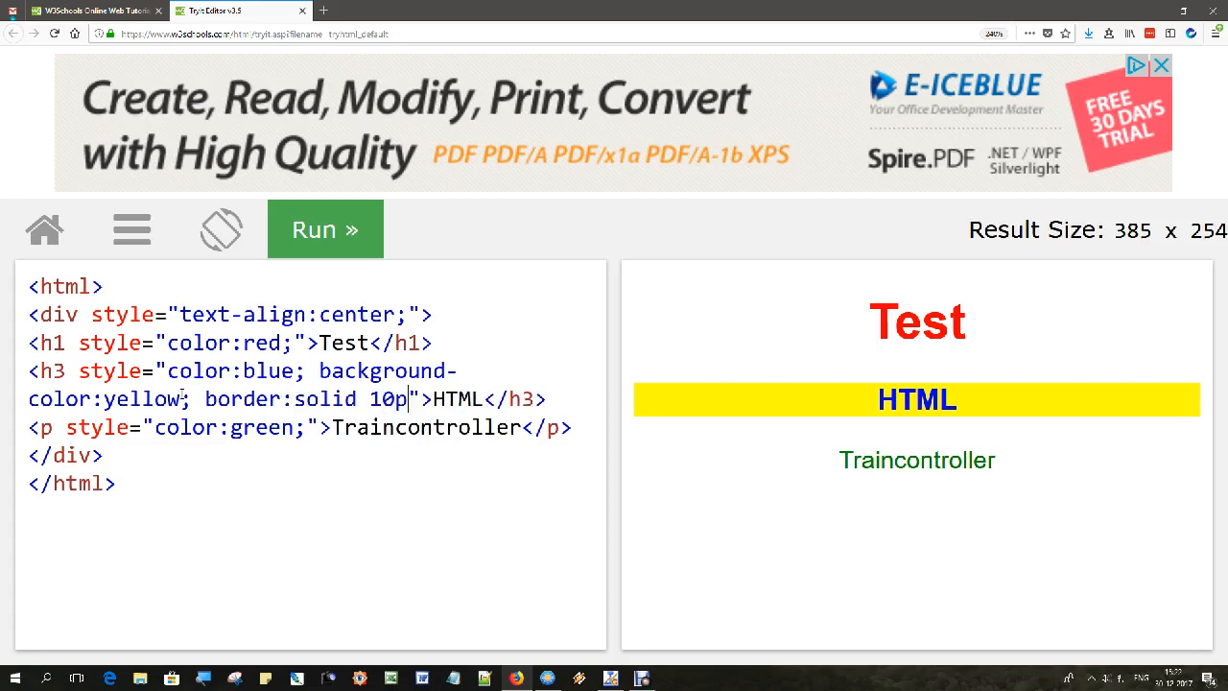
type("x bl")
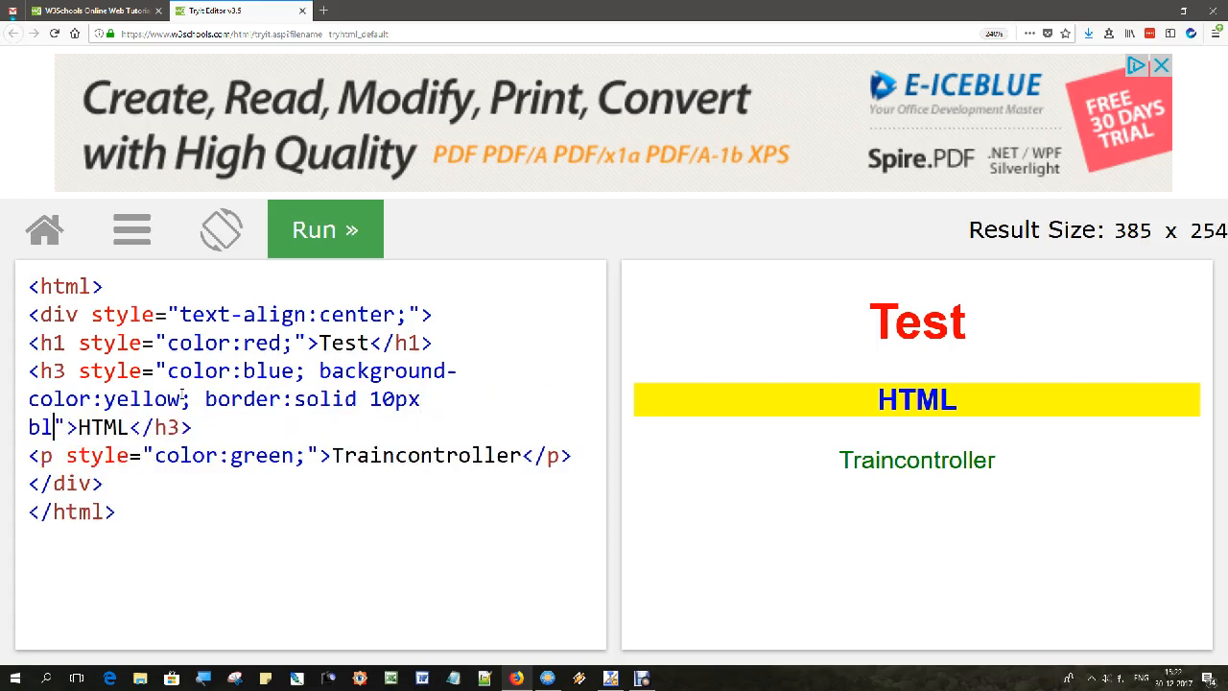
type("ue")
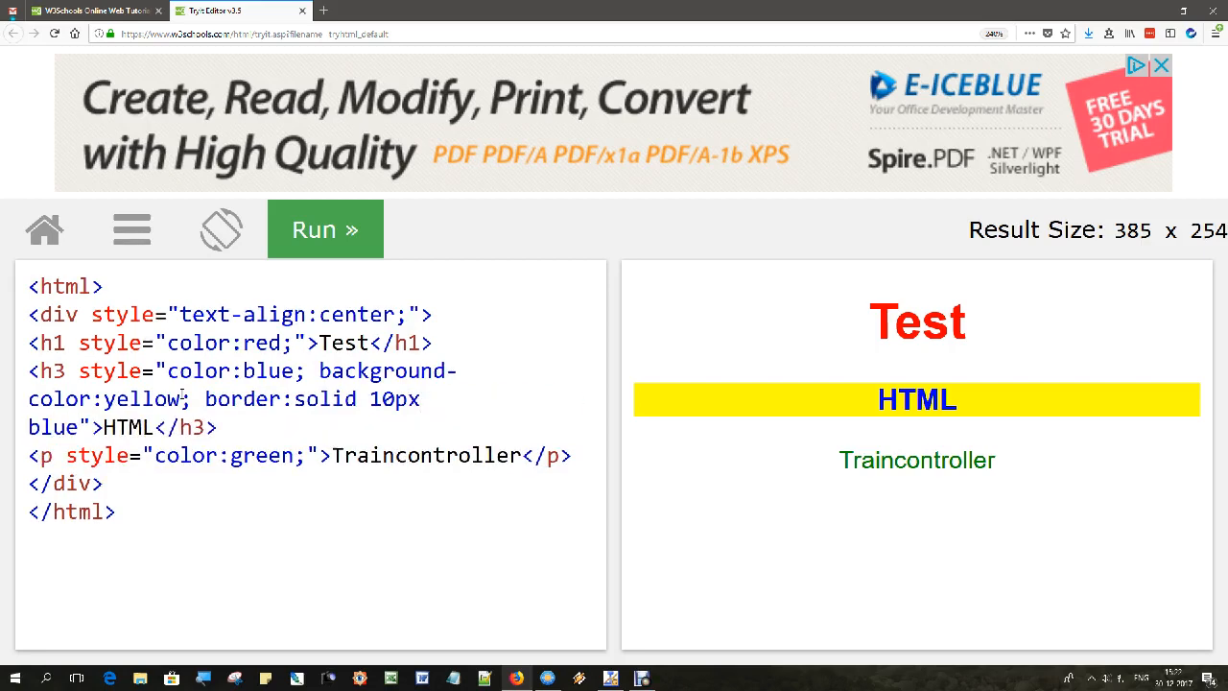
left_click(324, 230)
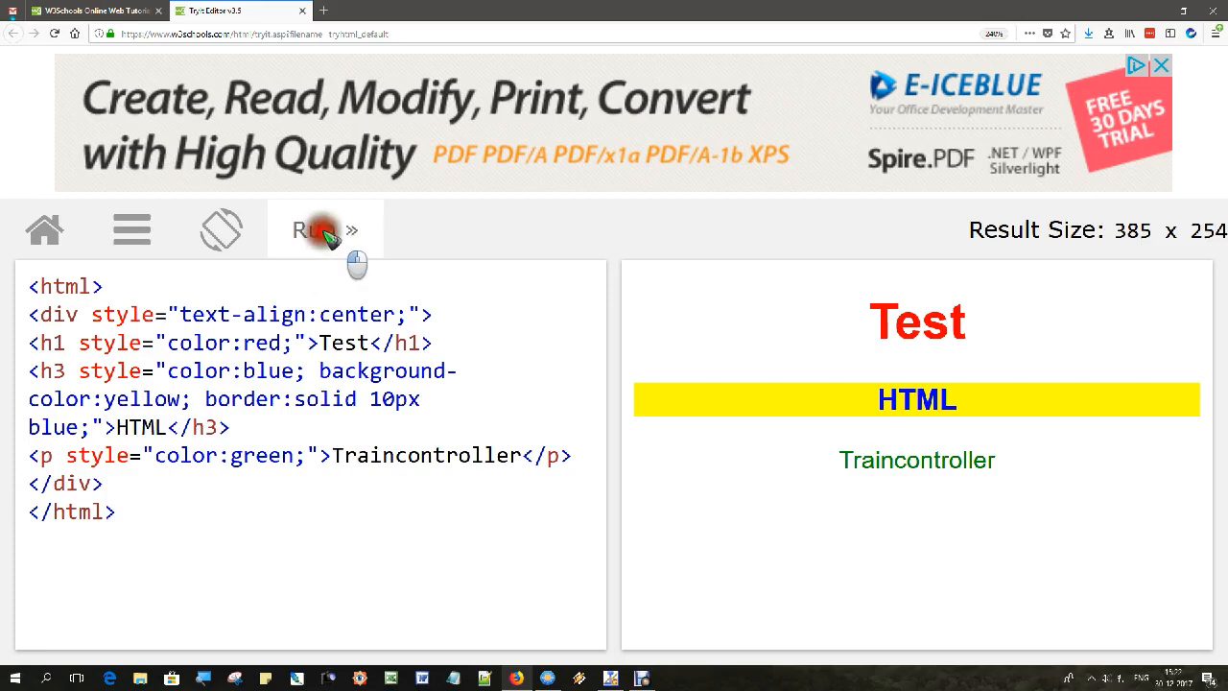
left_click(310, 229)
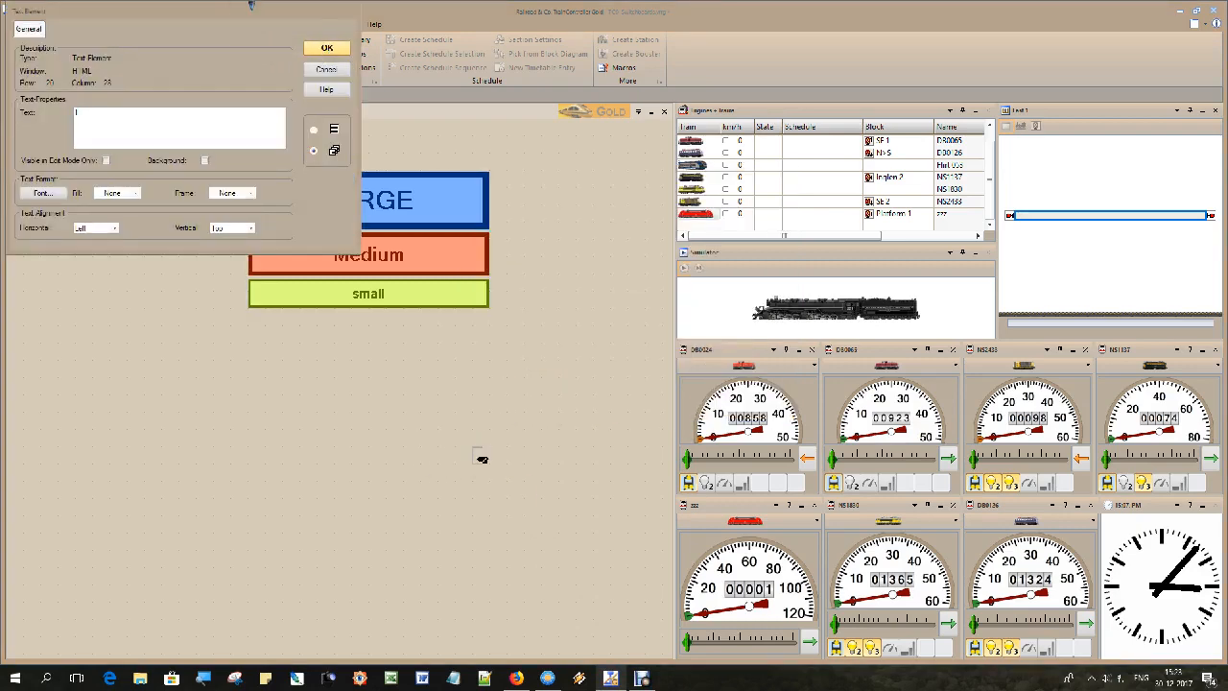
Dismiss the Text Element properties dialog without changes.
left_click(326, 47)
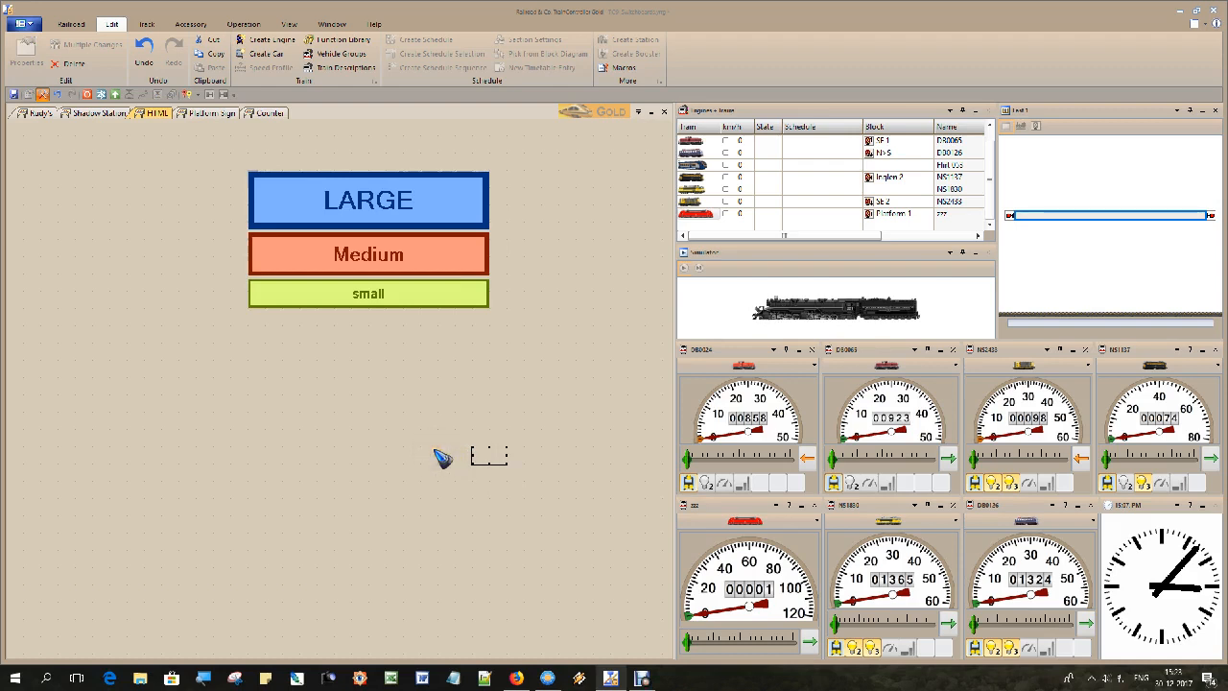
mouse_move(226, 129)
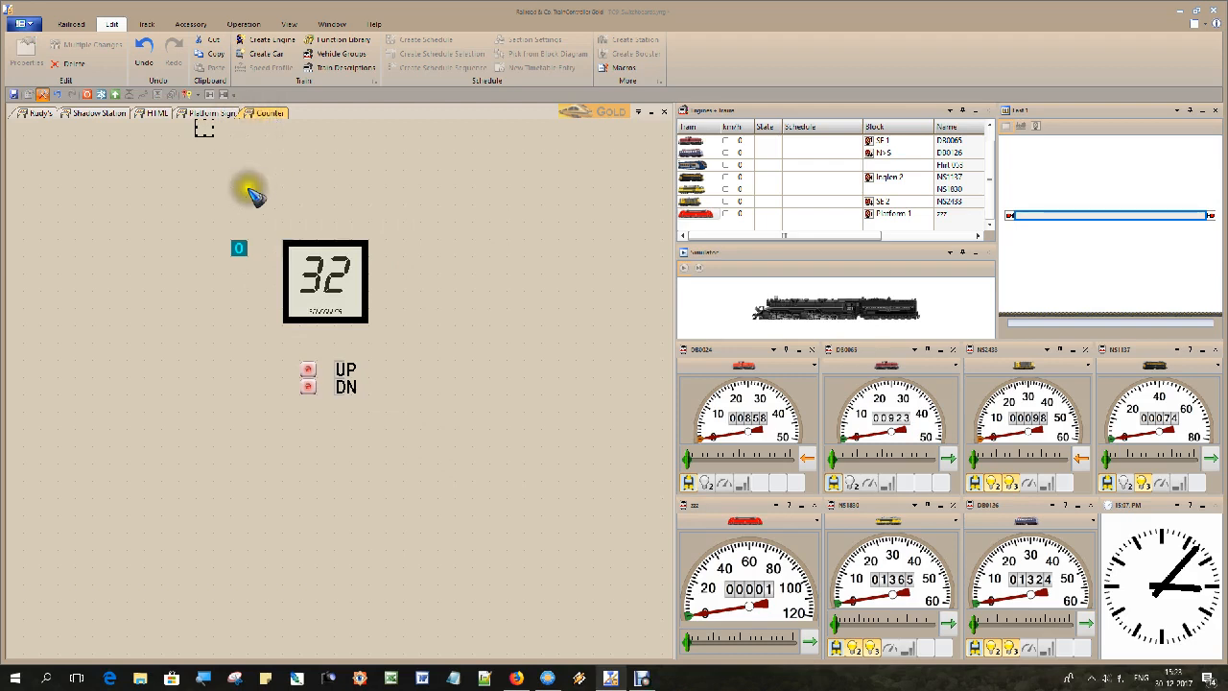
mouse_move(267, 245)
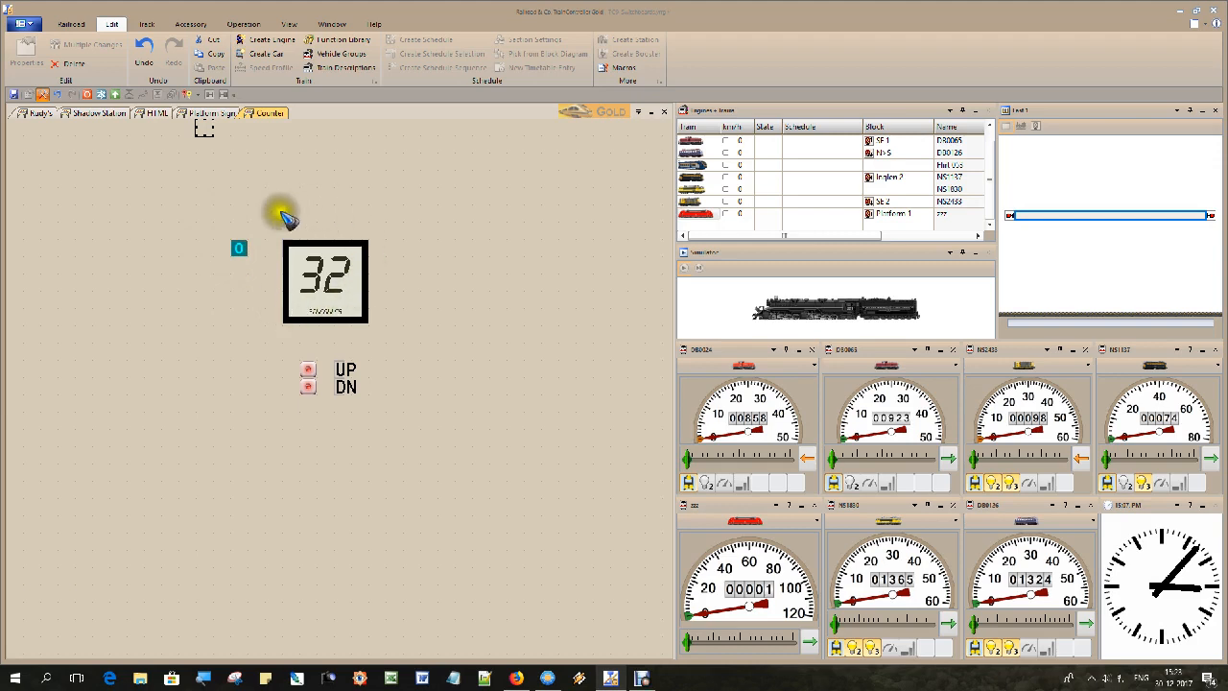
mouse_move(211, 279)
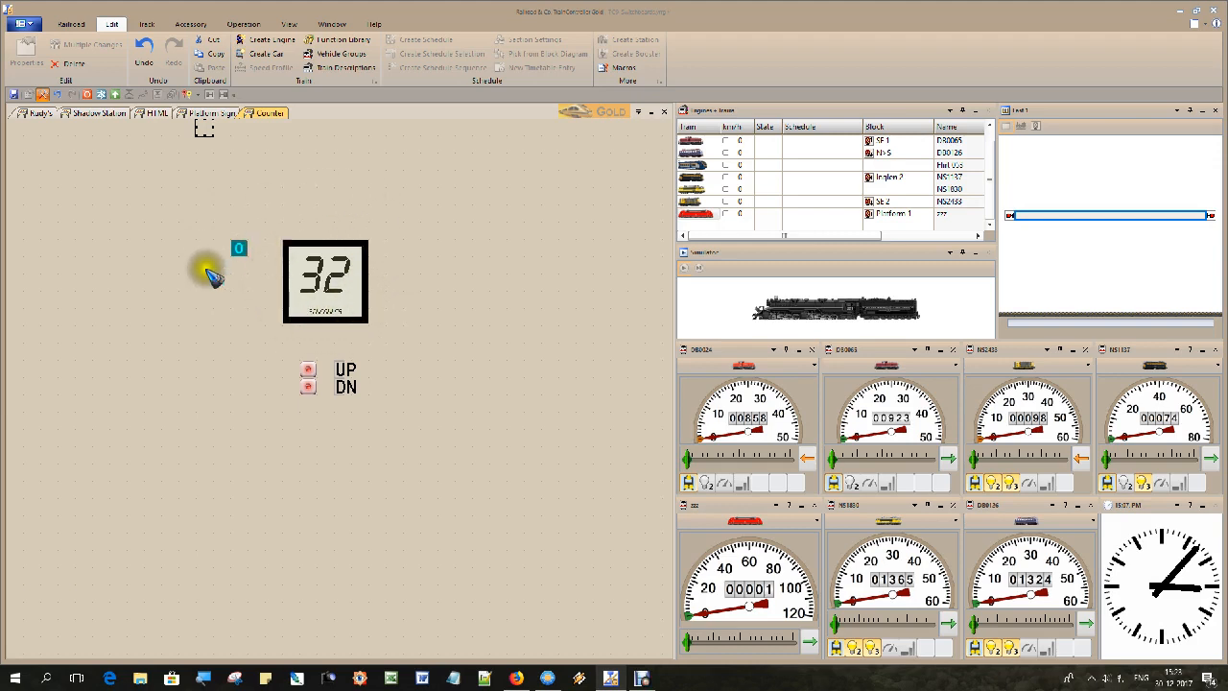
mouse_move(443, 444)
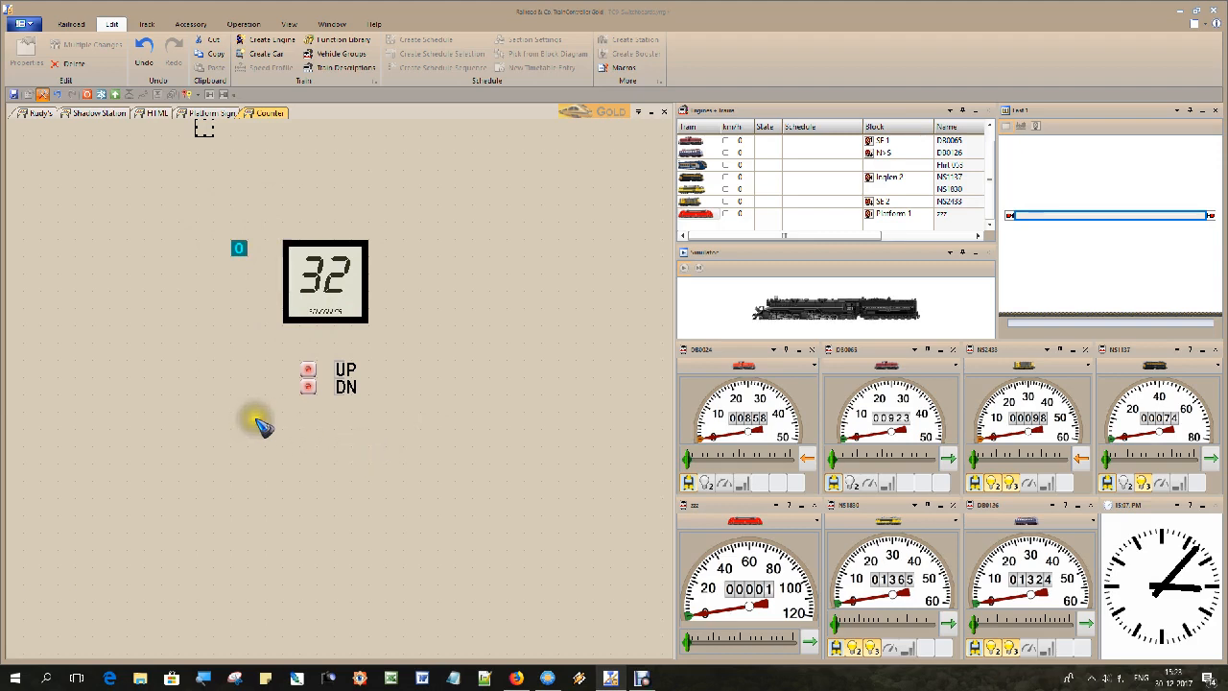
mouse_move(249, 408)
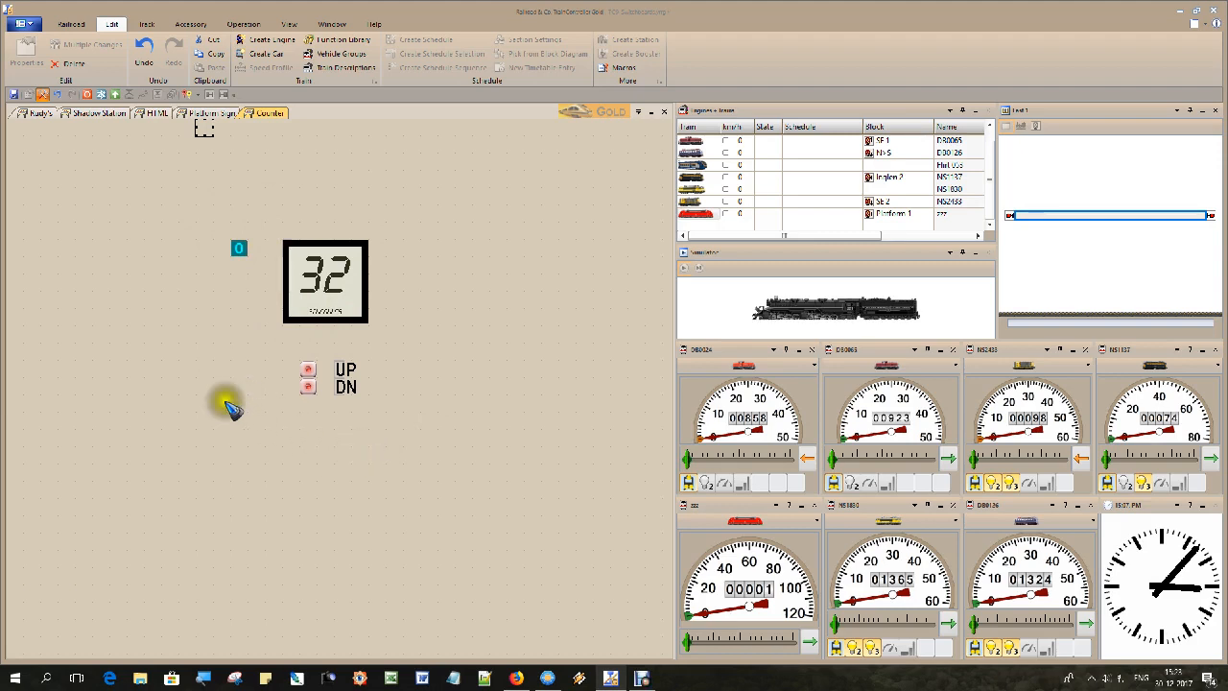
In Operation mode, push UP then DN so the counter ends at 33.
left_click(243, 24)
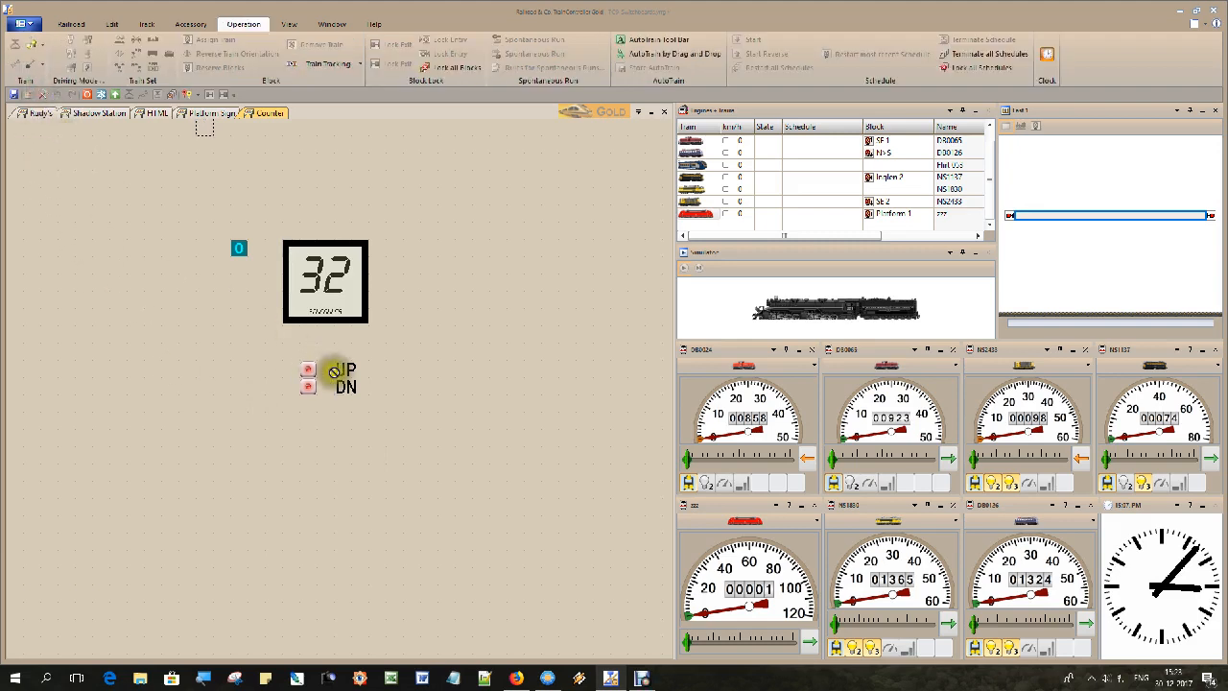
left_click(312, 370)
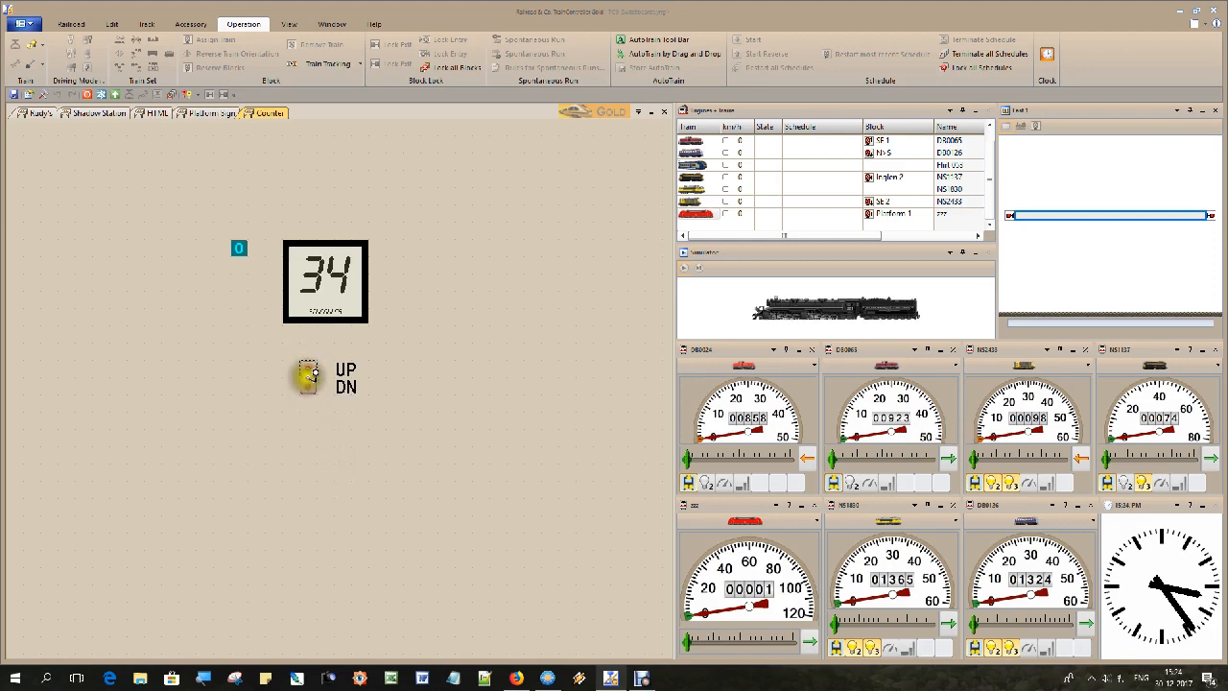
left_click(308, 384)
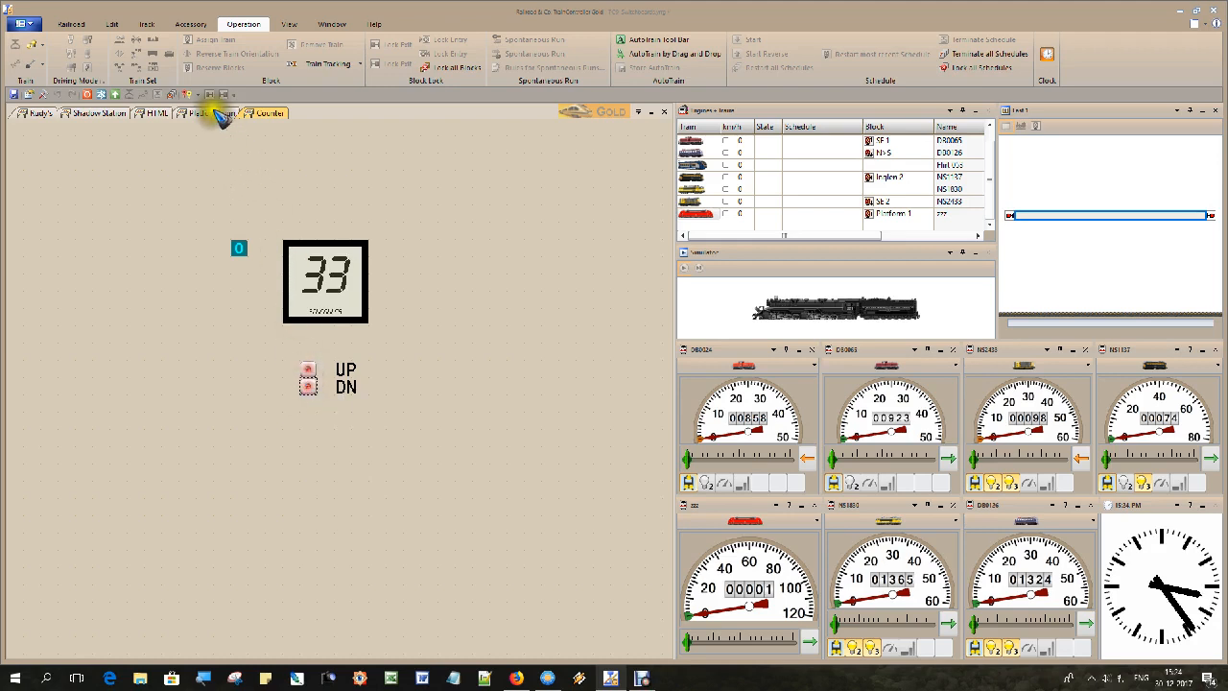
Show the Platform Sign sheet with the Den Haag CS Sprinter board for platform 1.
left_click(208, 112)
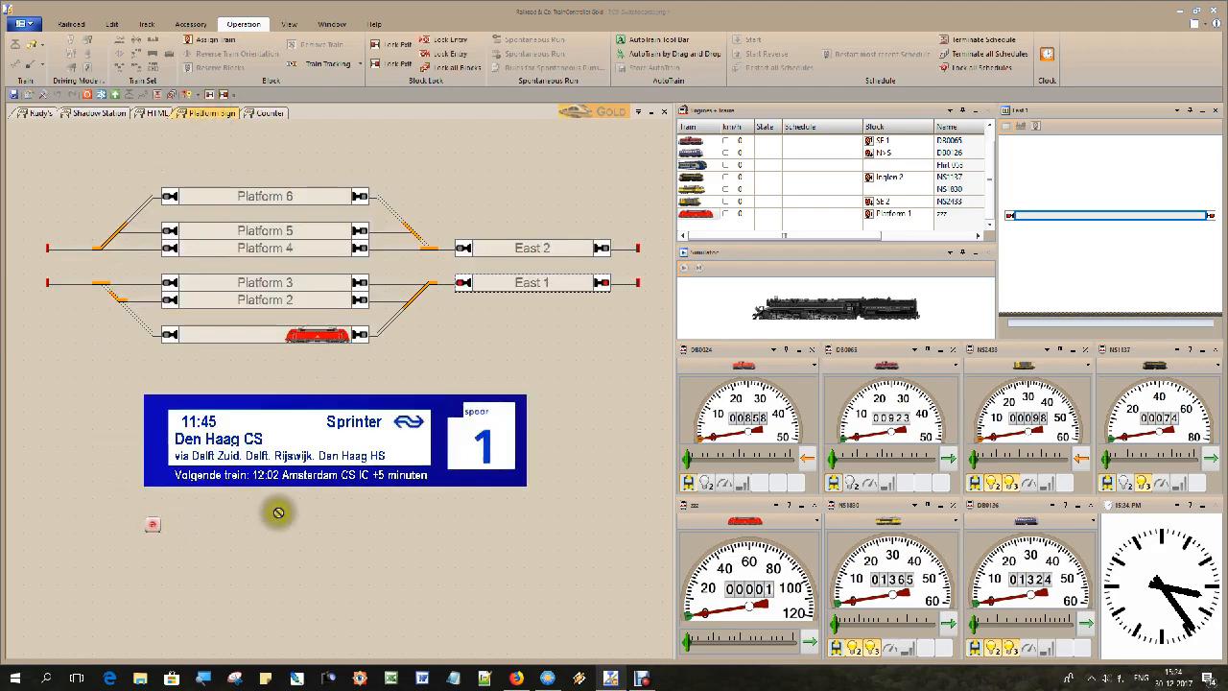
mouse_move(104, 409)
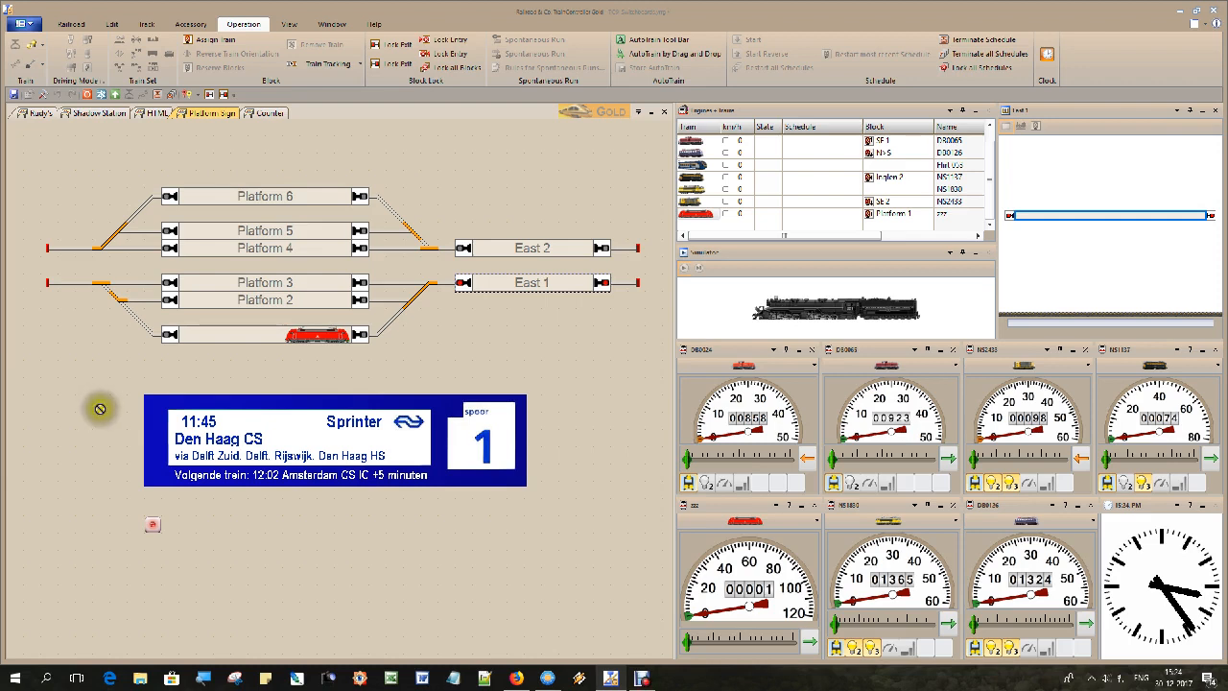
mouse_move(173, 349)
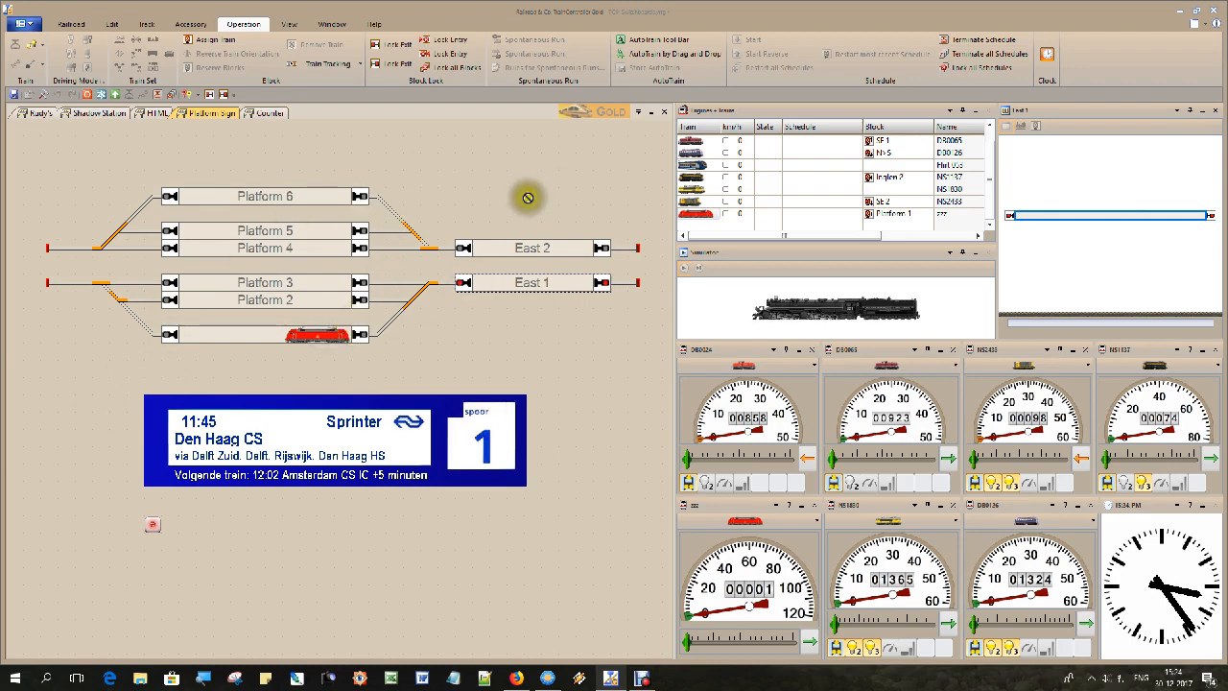
mouse_move(662, 53)
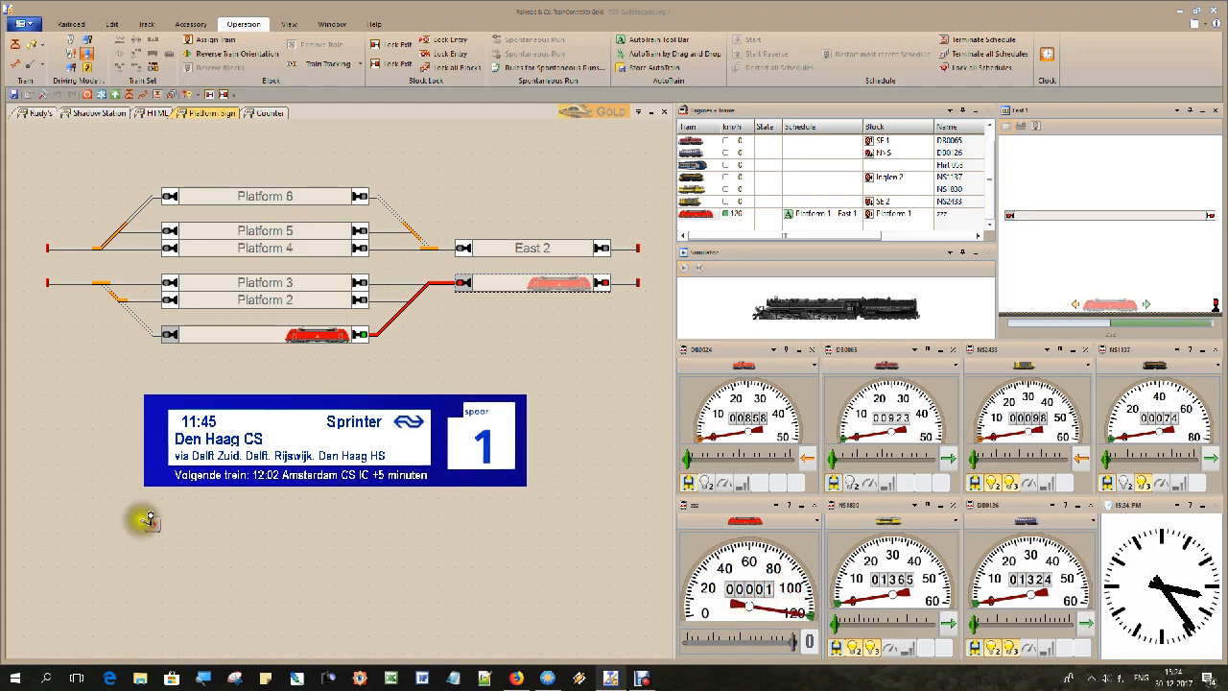
mouse_move(153, 523)
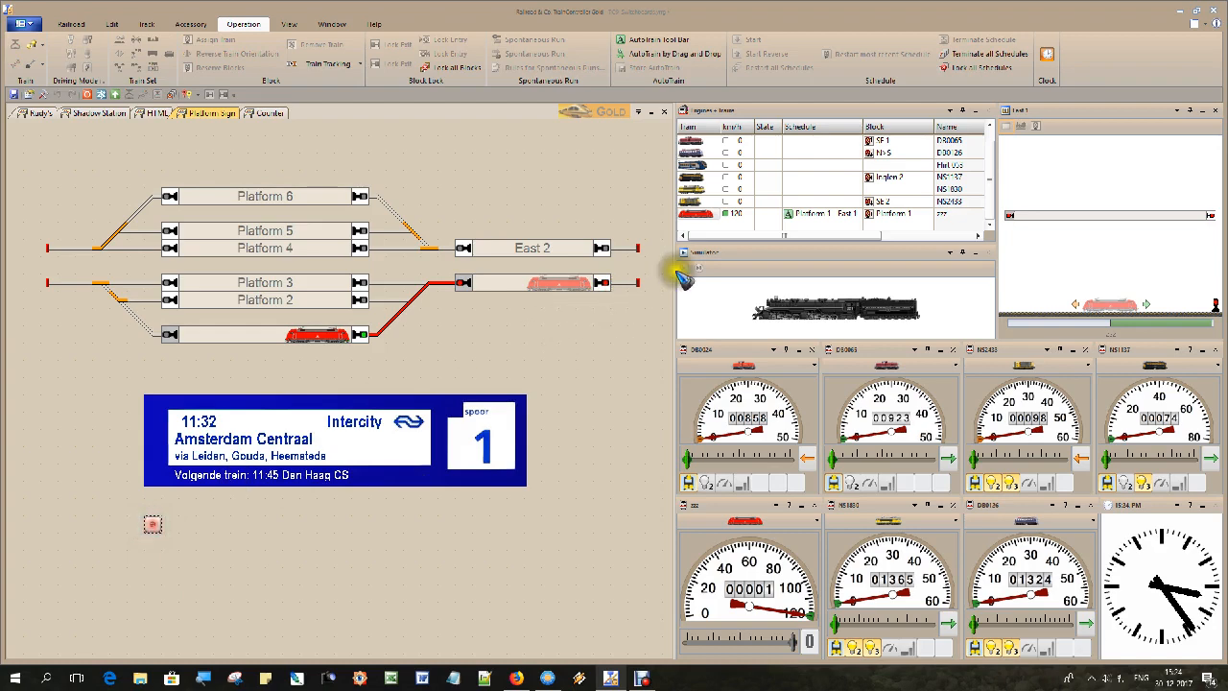
mouse_move(691, 275)
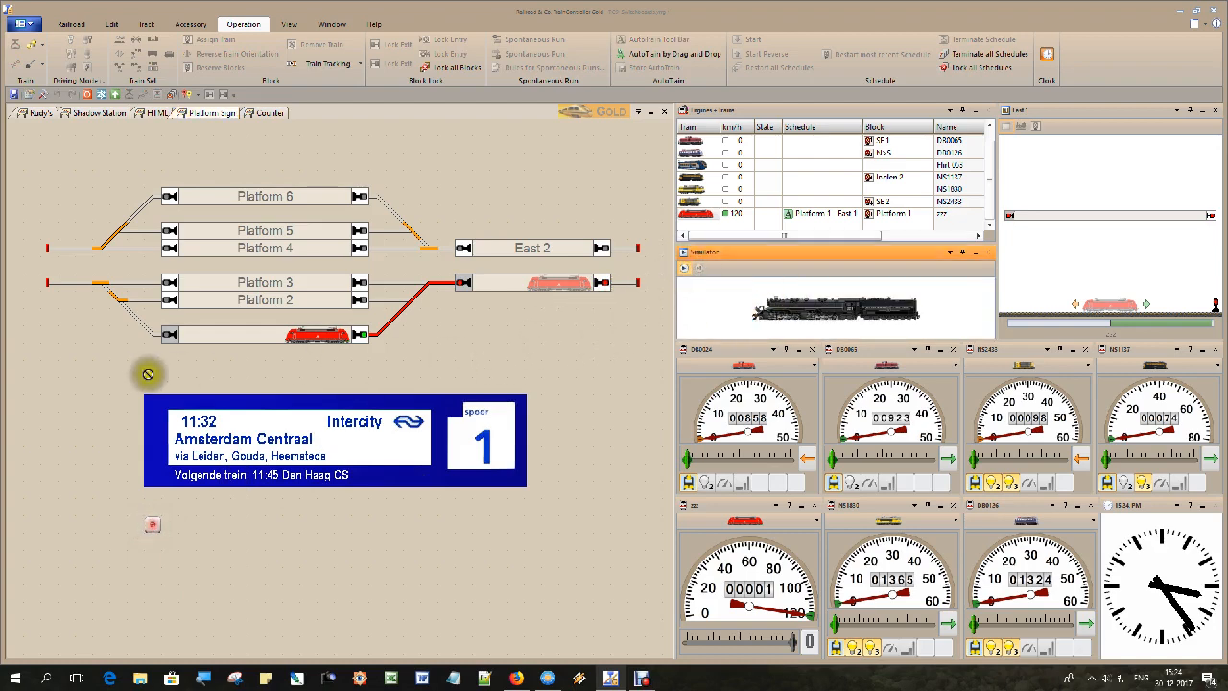
mouse_move(93, 393)
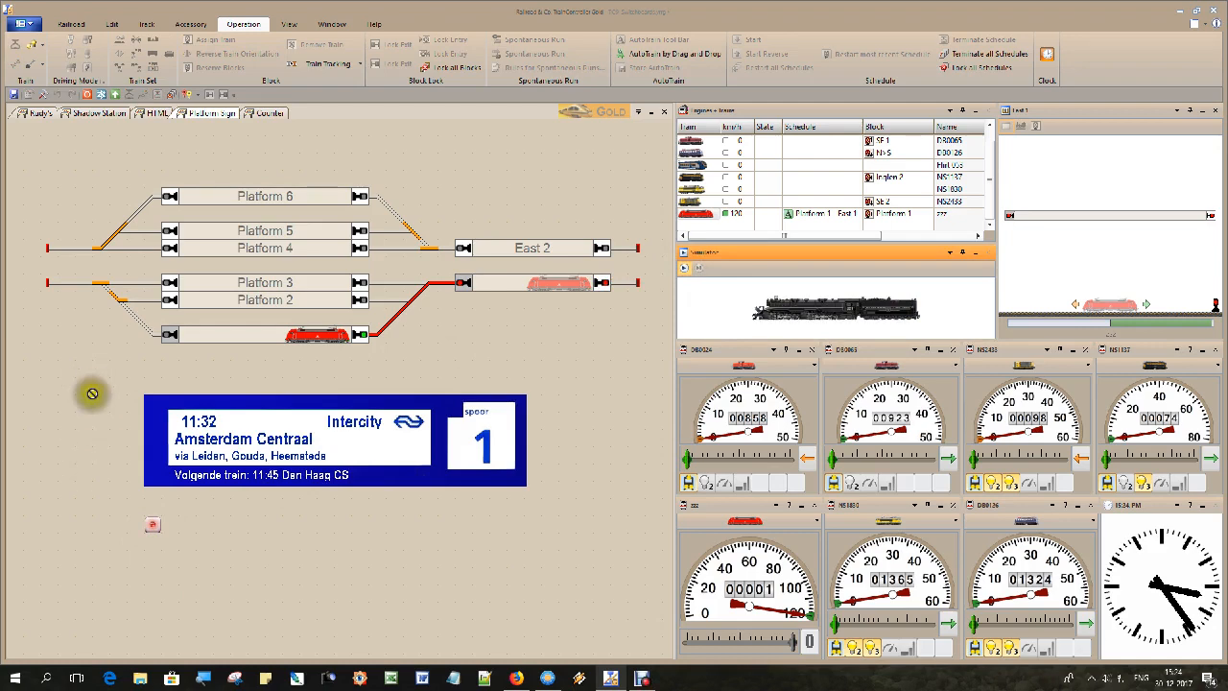
mouse_move(110, 428)
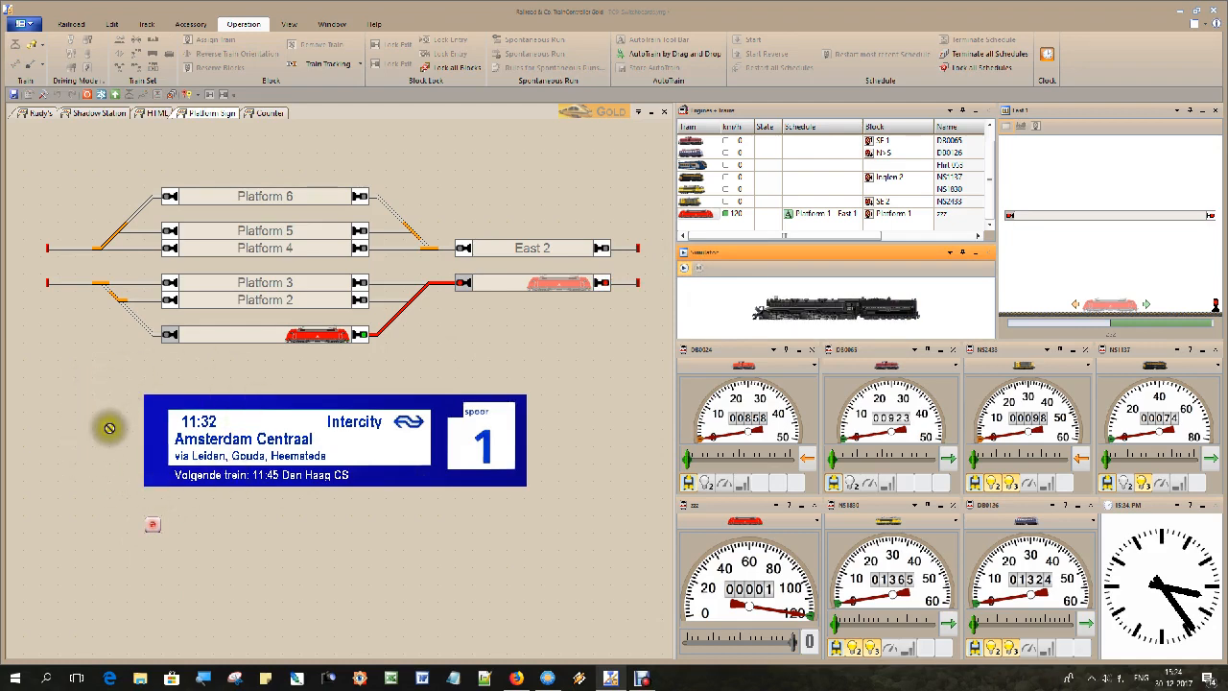